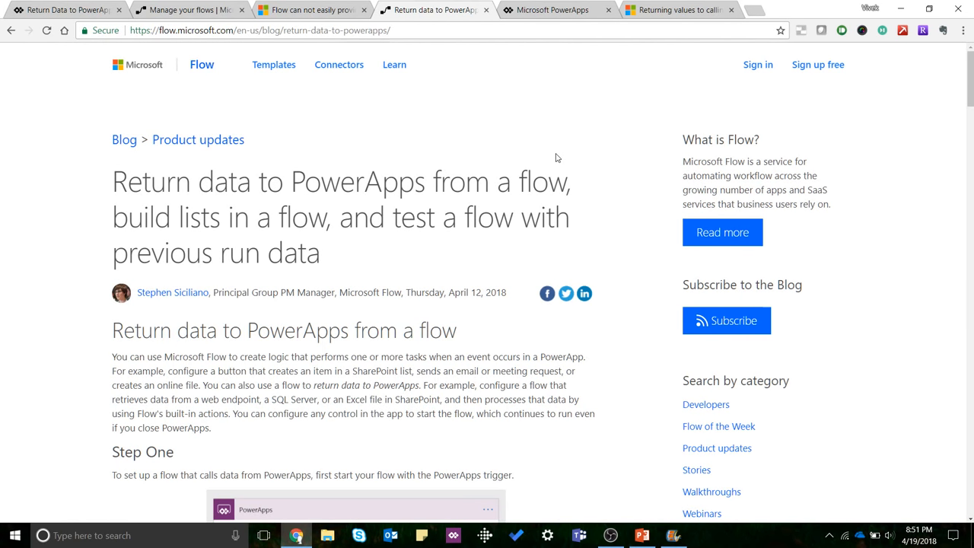
pyautogui.moveTo(184, 180)
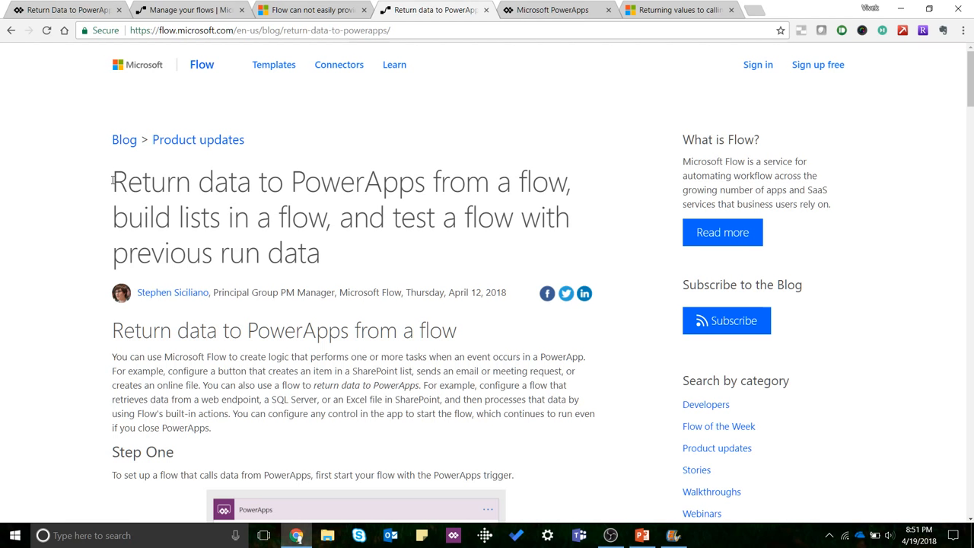
pyautogui.moveTo(312, 9)
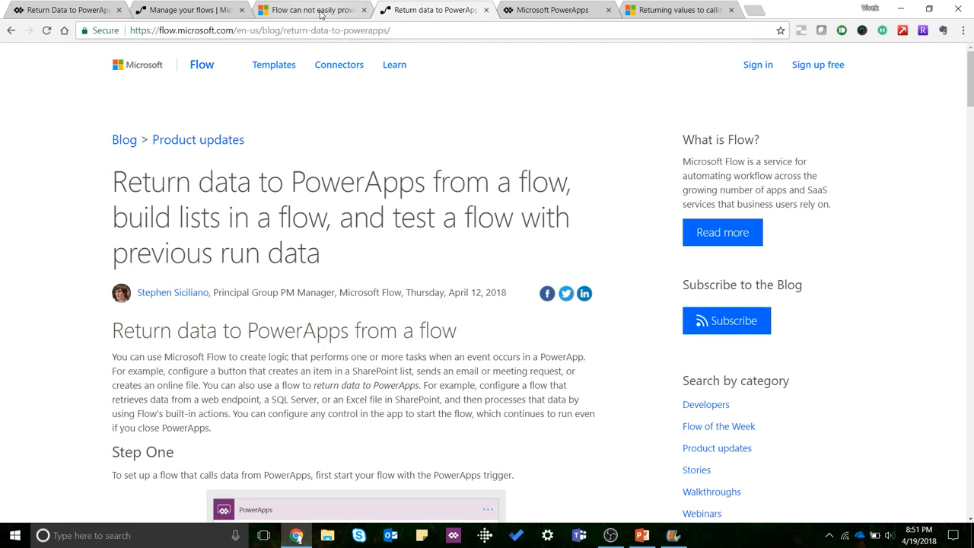
# Bring up the PowerApps Ideas thread about flows not returning feedback to PowerApps
pyautogui.click(312, 9)
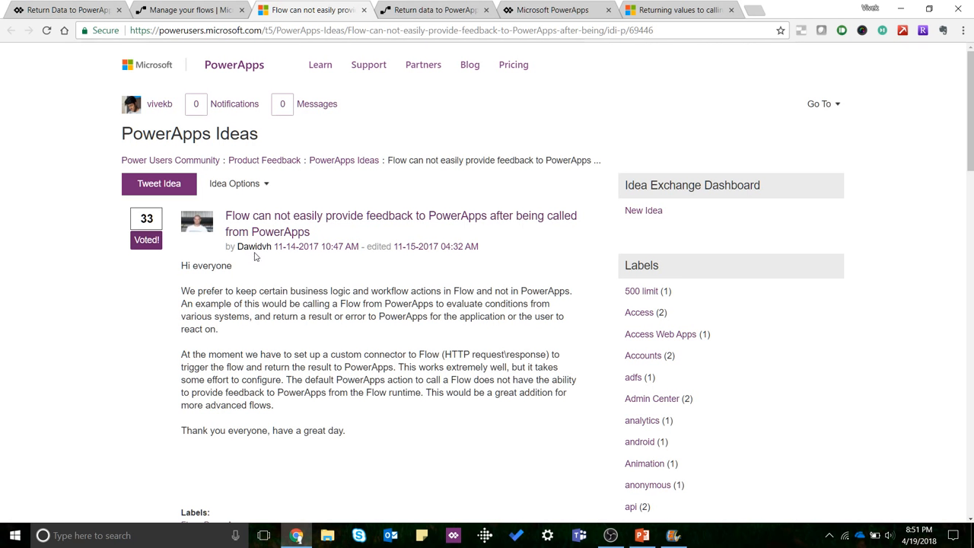
pyautogui.moveTo(352, 289)
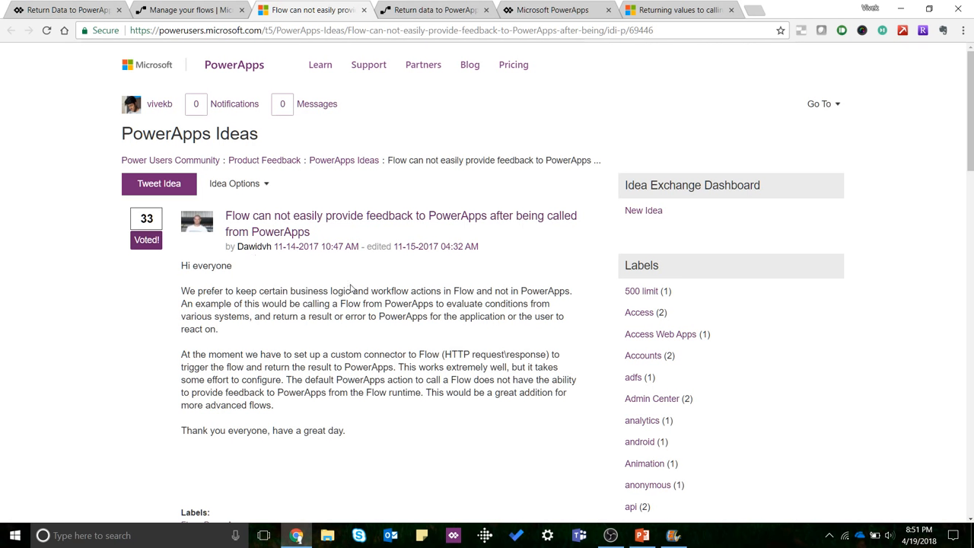
pyautogui.moveTo(353, 344)
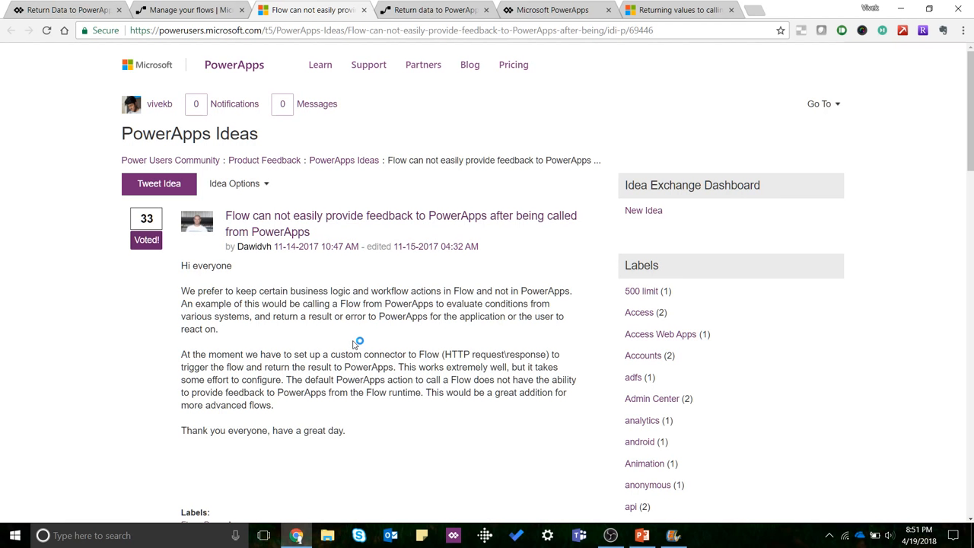
pyautogui.moveTo(384, 134)
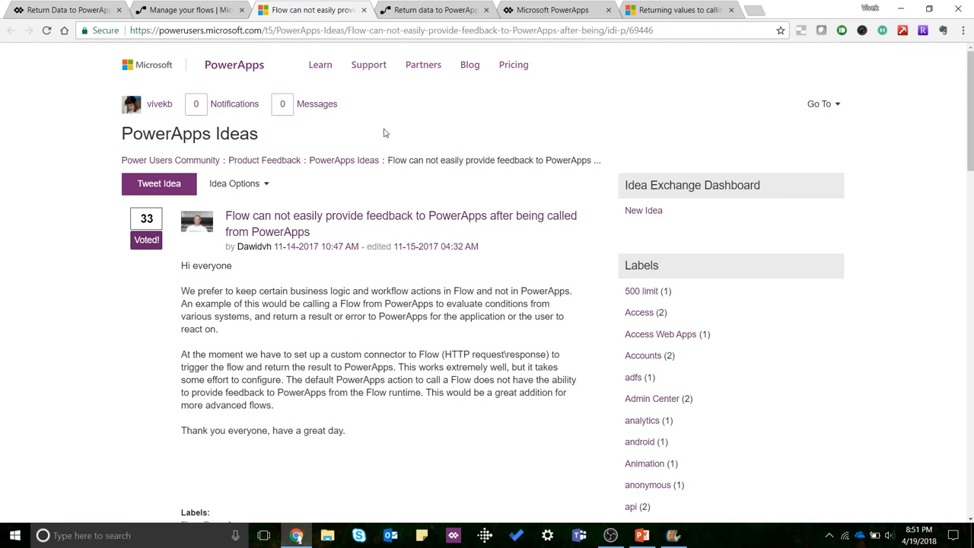
pyautogui.moveTo(191, 9)
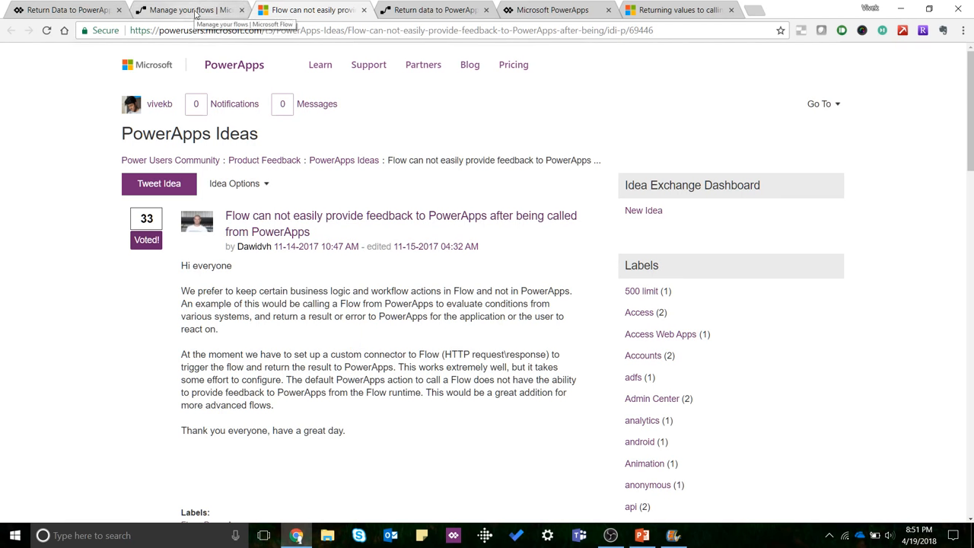
pyautogui.moveTo(167, 21)
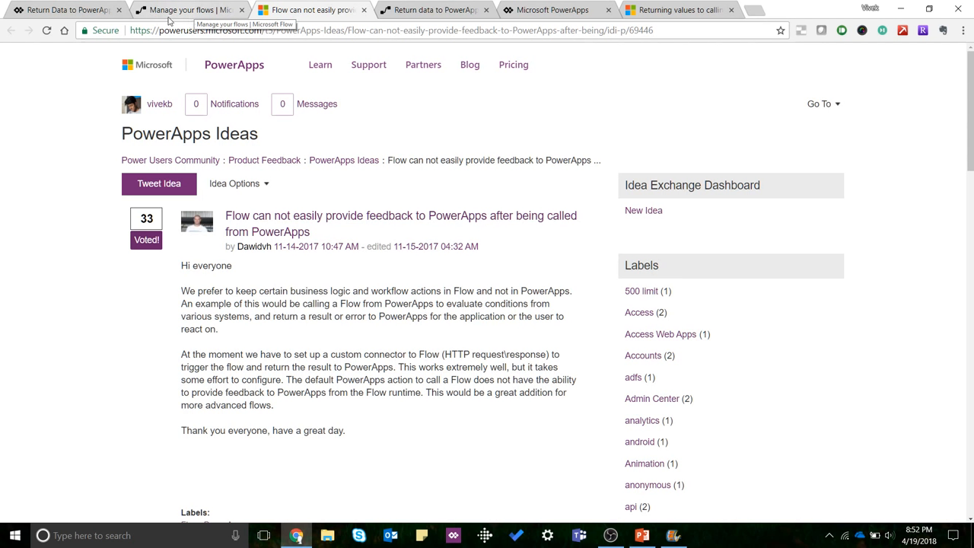
pyautogui.moveTo(434, 9)
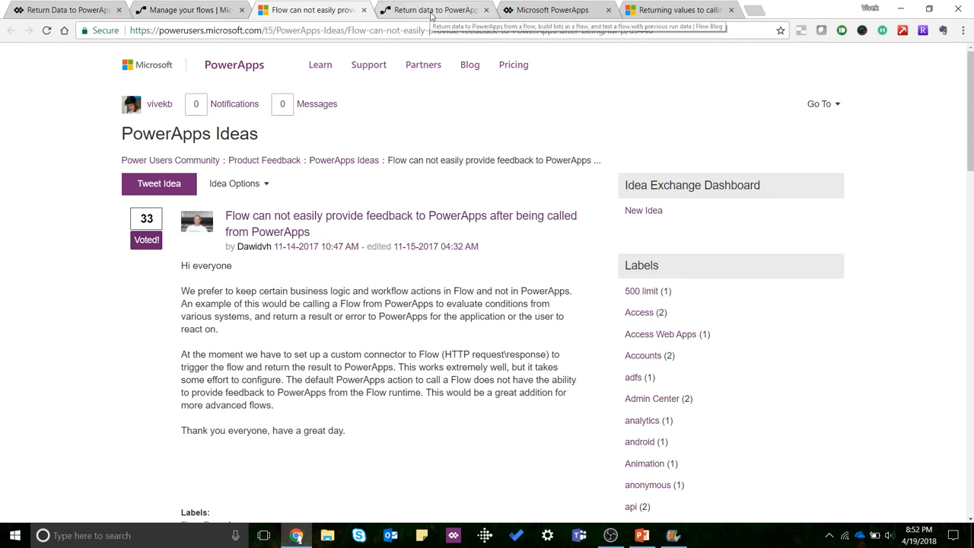
# Return to the Flow blog post on returning data and reach its Step One section
pyautogui.click(426, 9)
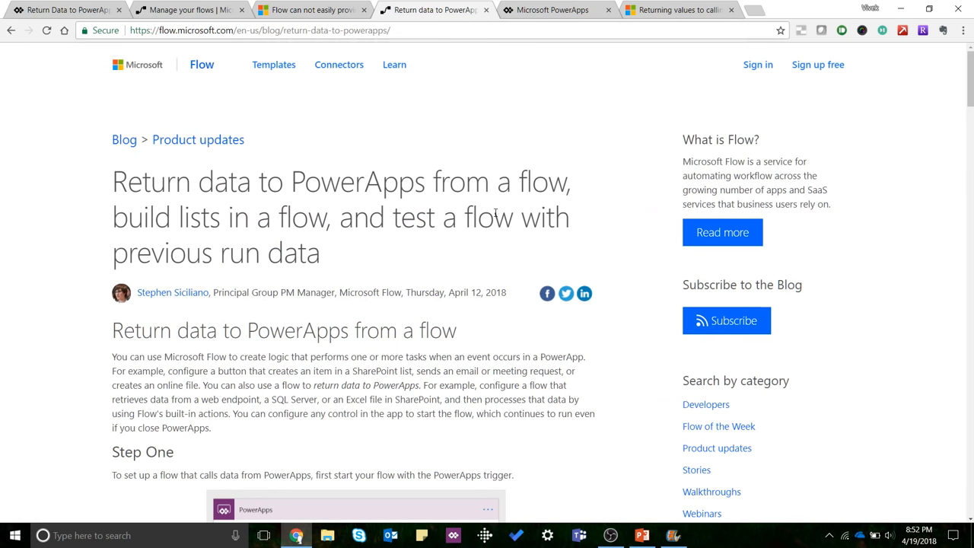
pyautogui.moveTo(405, 262)
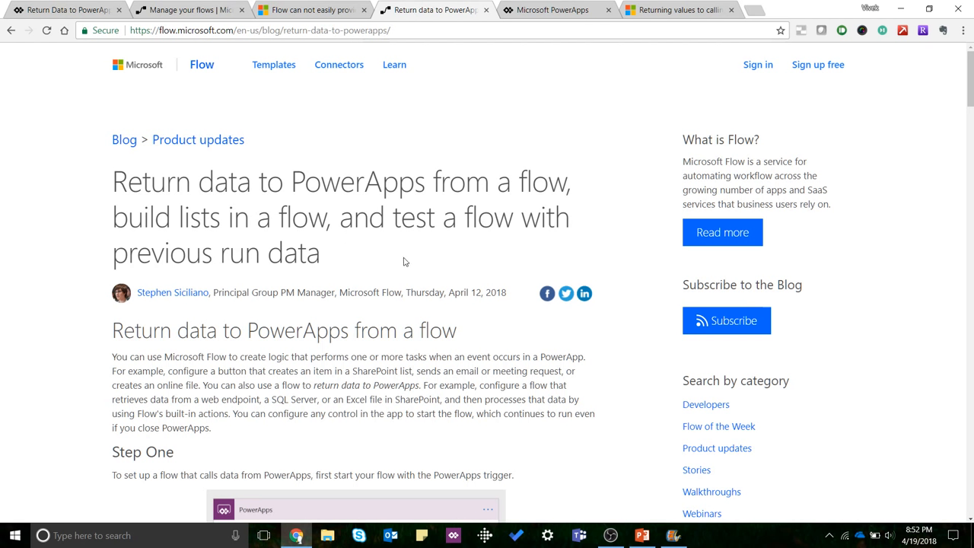
pyautogui.moveTo(455, 256)
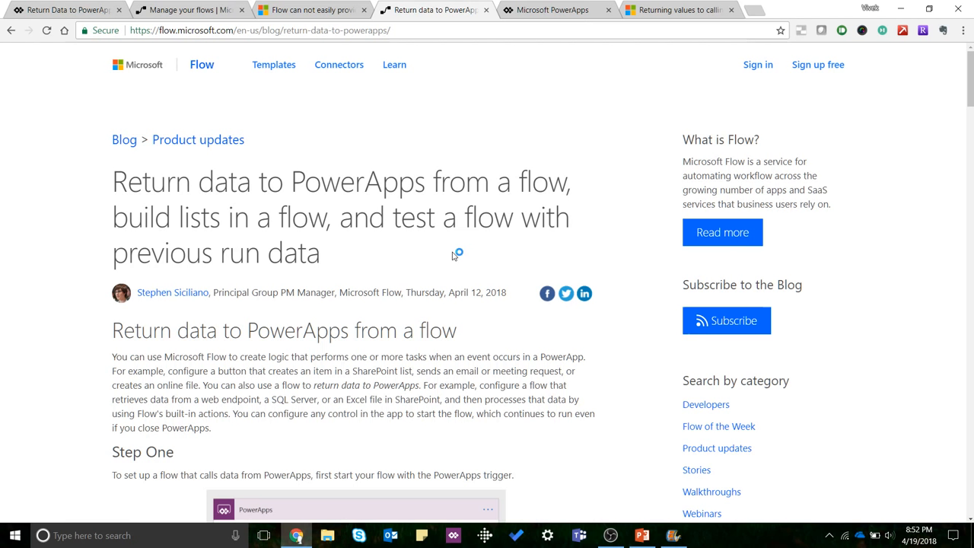
pyautogui.moveTo(449, 292)
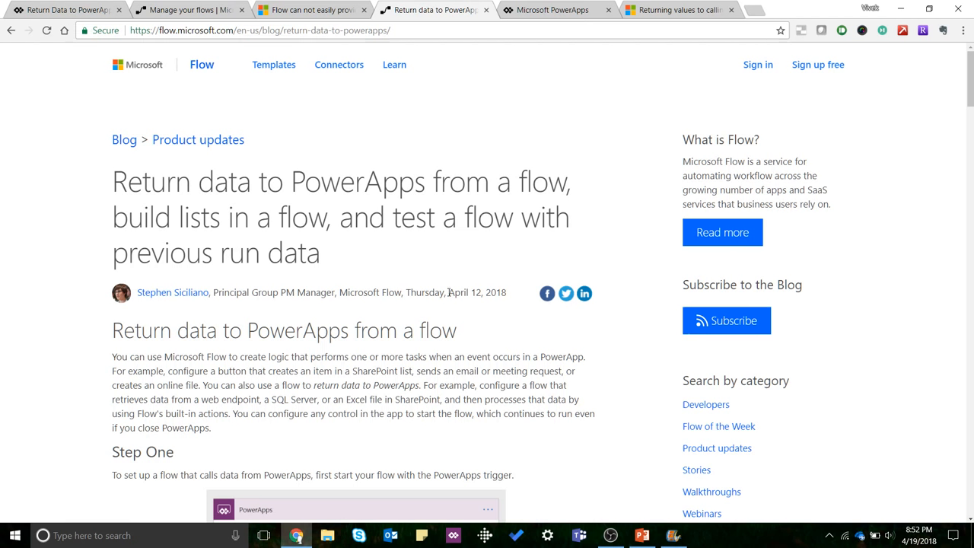
pyautogui.scroll(-3)
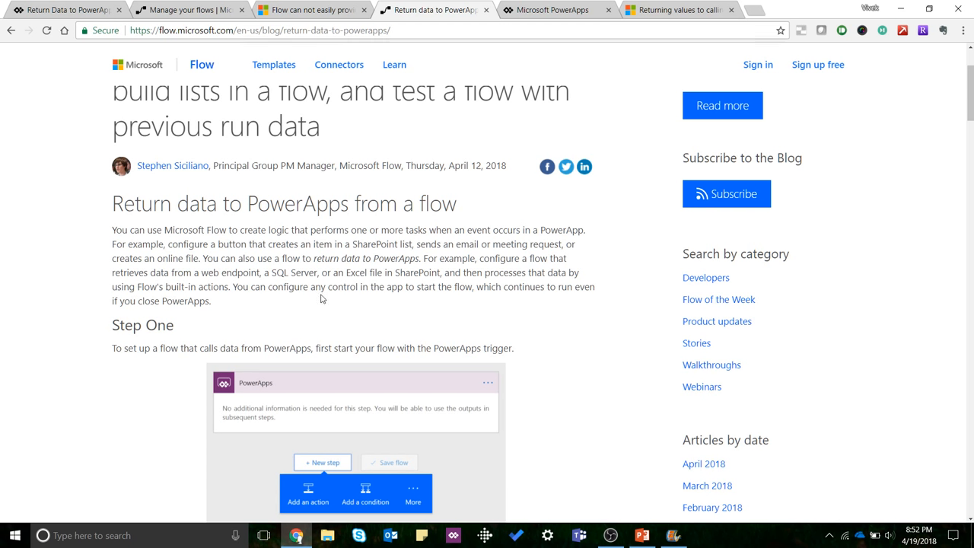
pyautogui.moveTo(79, 169)
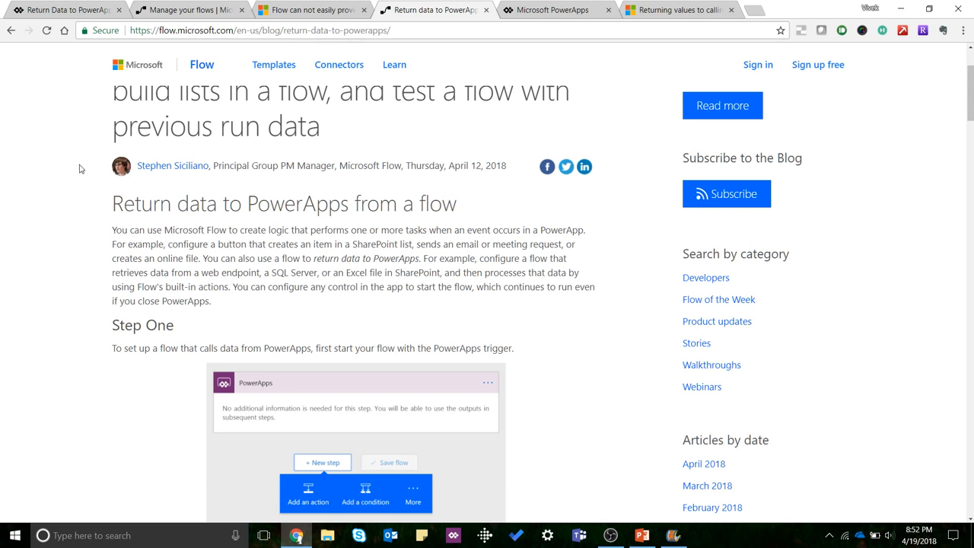
pyautogui.moveTo(82, 169)
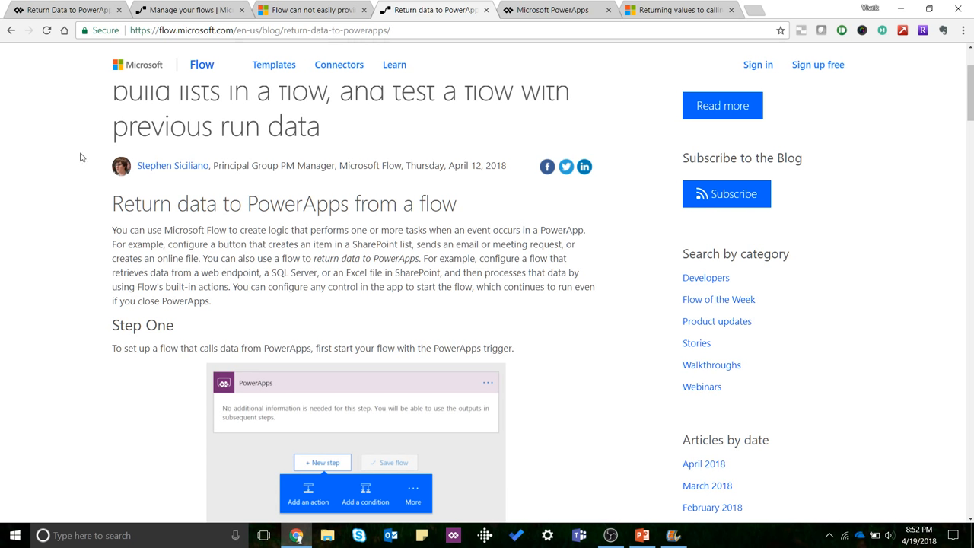
pyautogui.moveTo(68, 9)
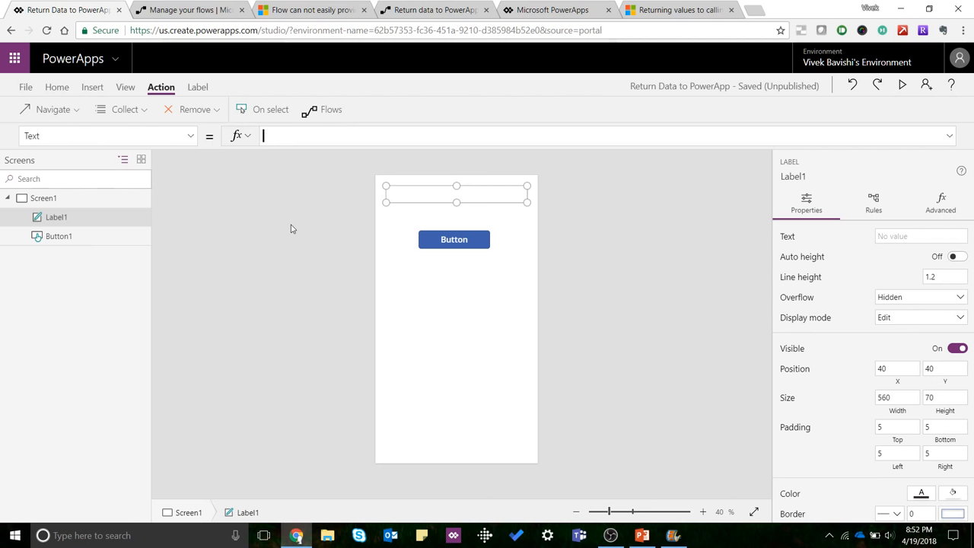
pyautogui.moveTo(502, 334)
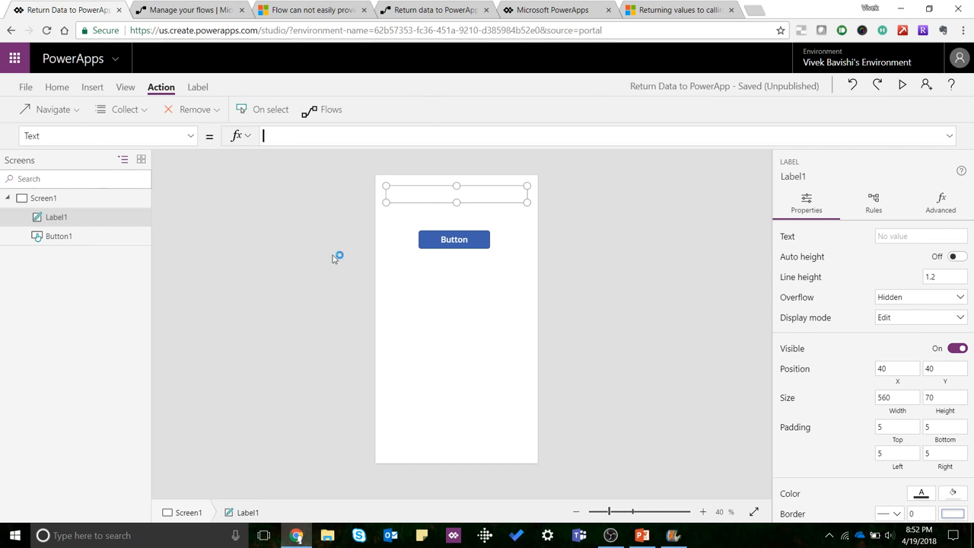
pyautogui.moveTo(322, 261)
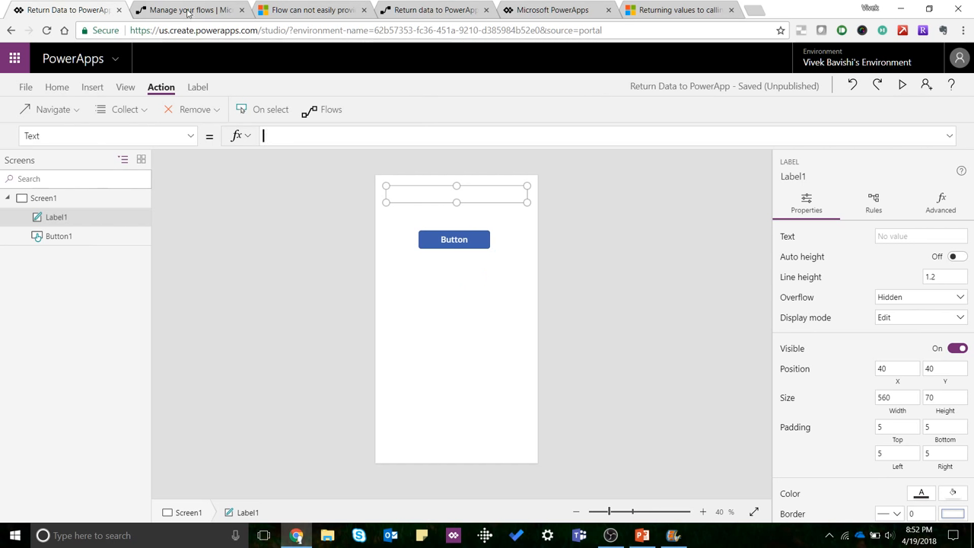
pyautogui.moveTo(185, 10)
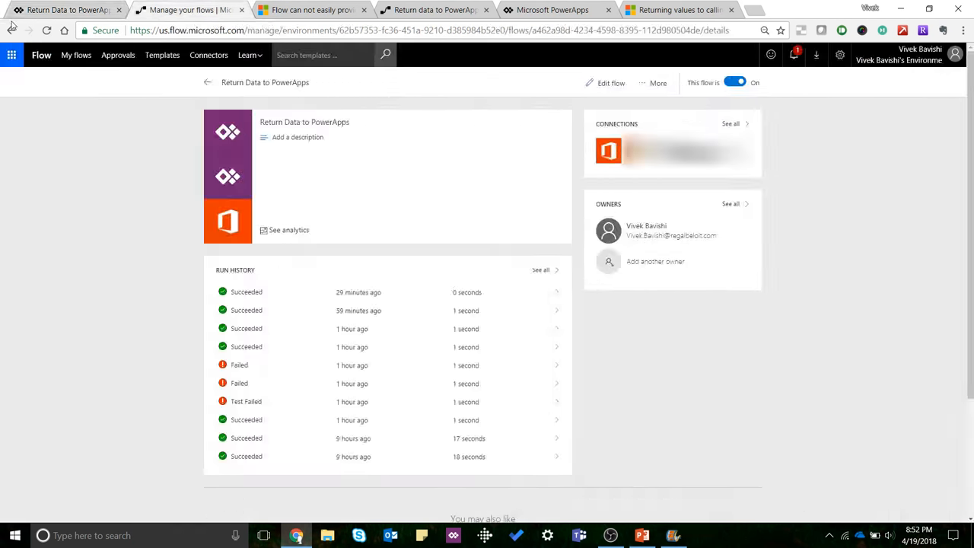
# Review the Return Data to PowerApps flow and its Respond to PowerApps step returning Country as UserCountry
pyautogui.click(606, 82)
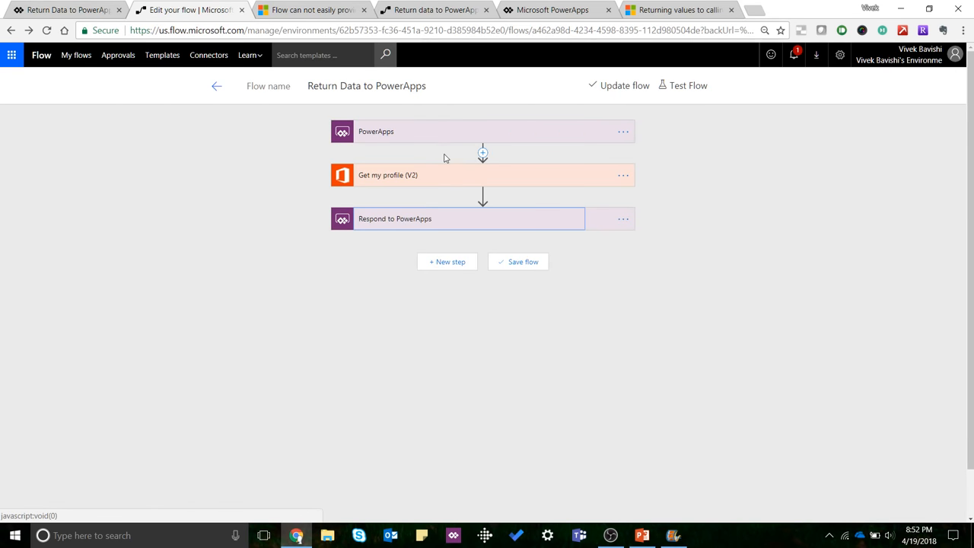
pyautogui.moveTo(395, 112)
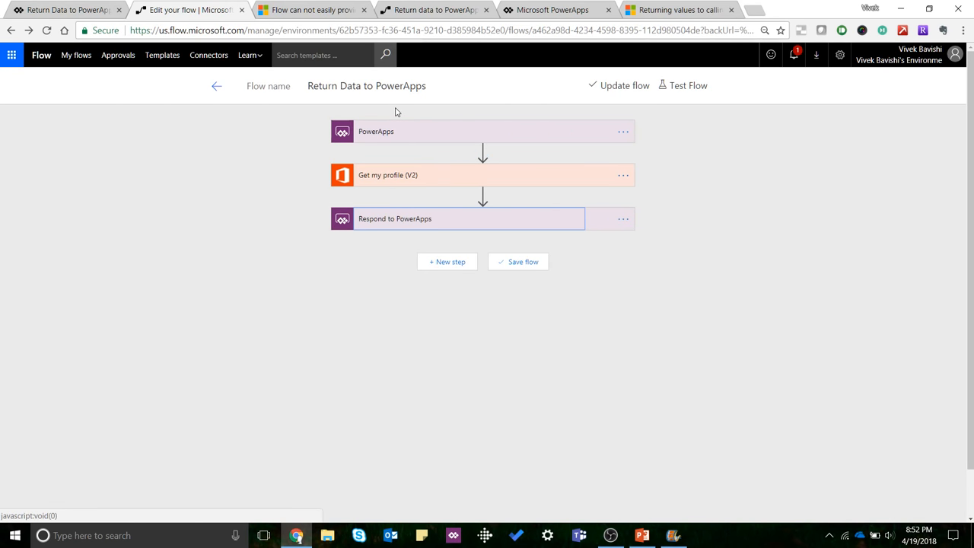
pyautogui.moveTo(438, 101)
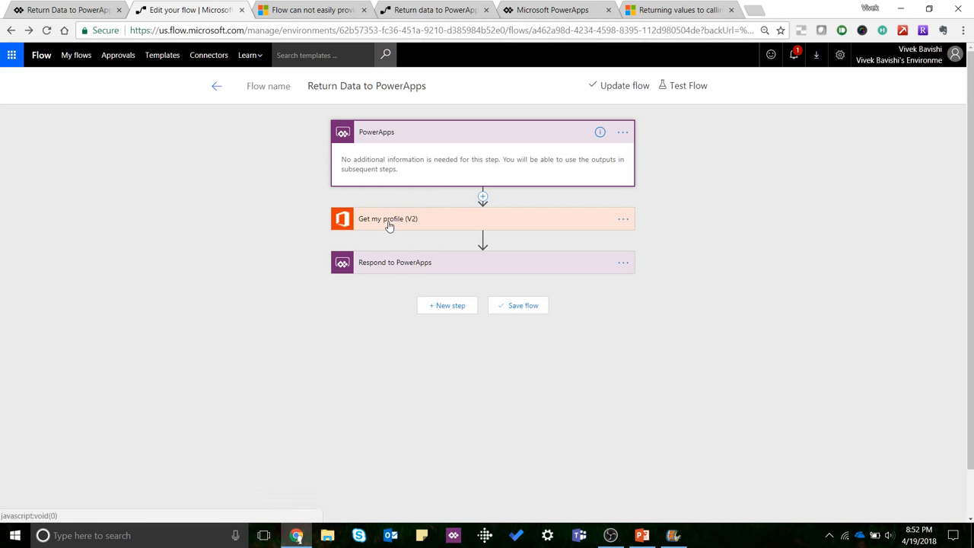
pyautogui.moveTo(394, 227)
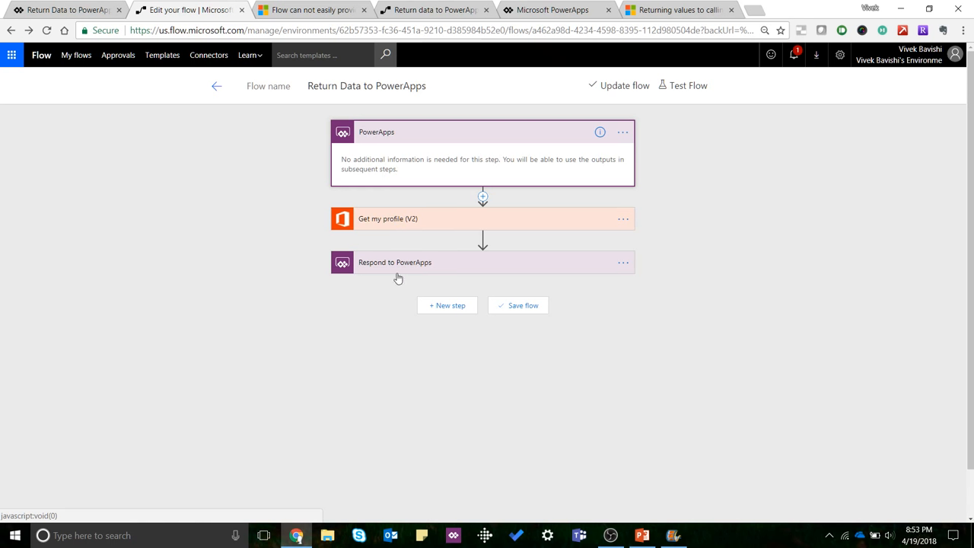
pyautogui.moveTo(397, 273)
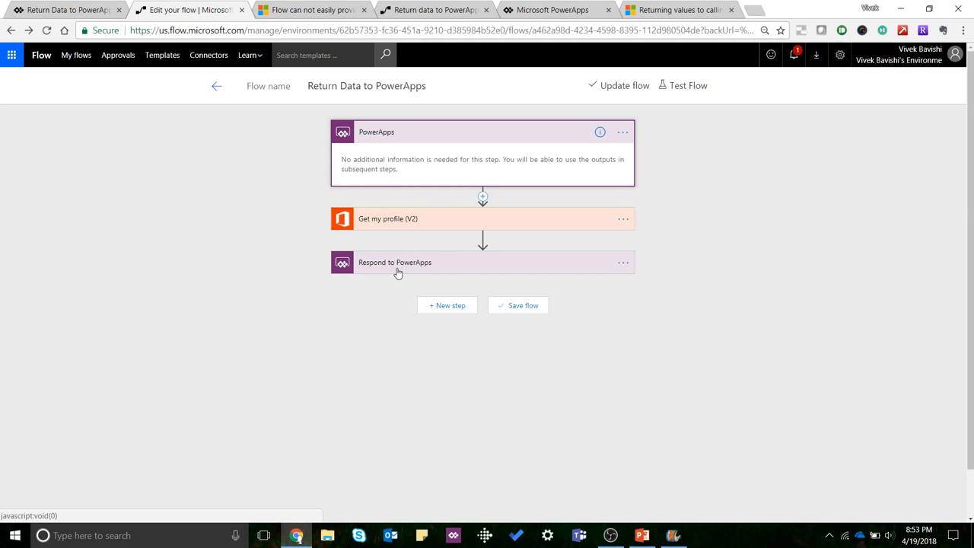
pyautogui.click(395, 262)
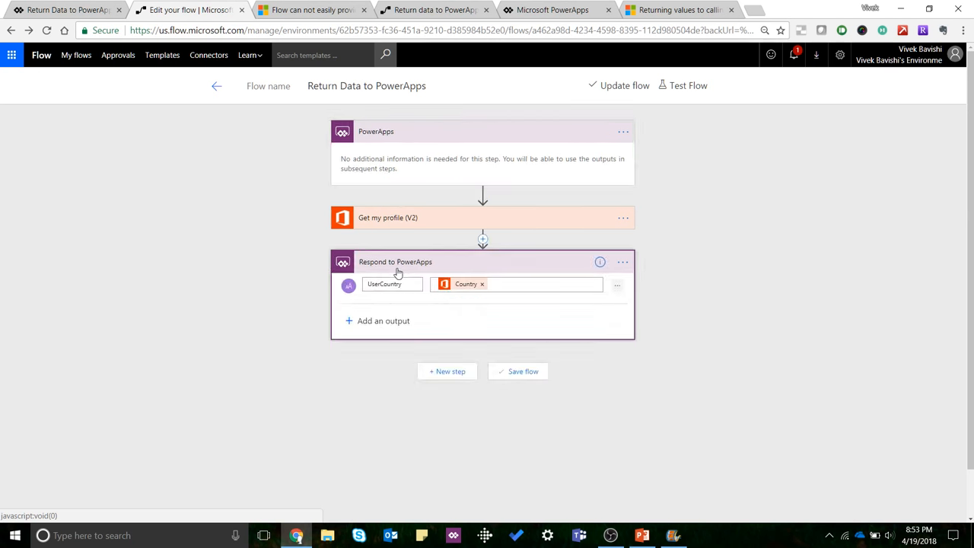
pyautogui.moveTo(405, 266)
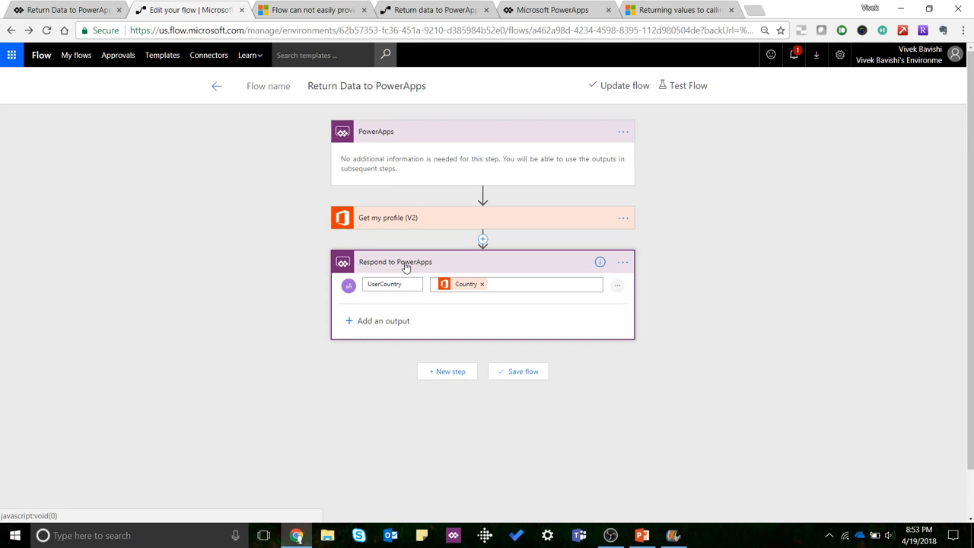
pyautogui.moveTo(499, 262)
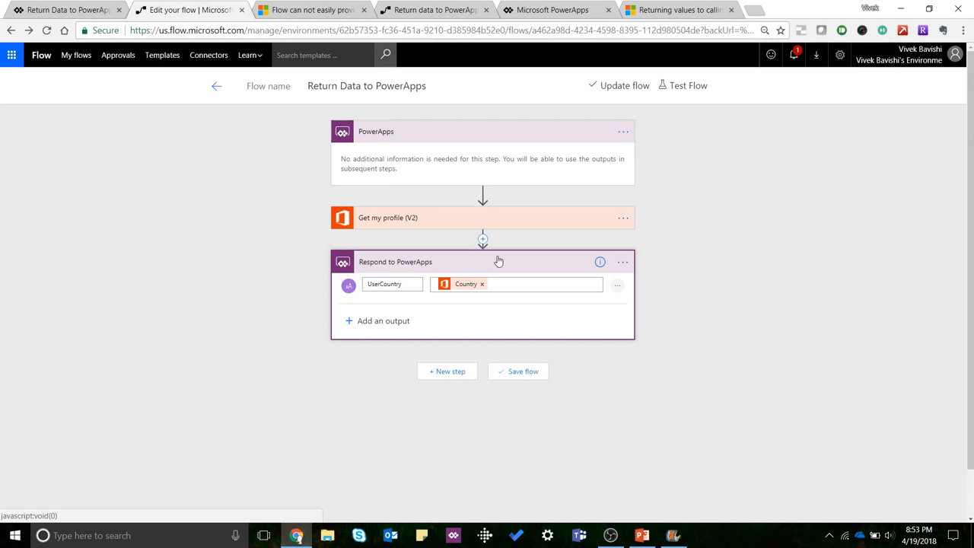
pyautogui.moveTo(482, 241)
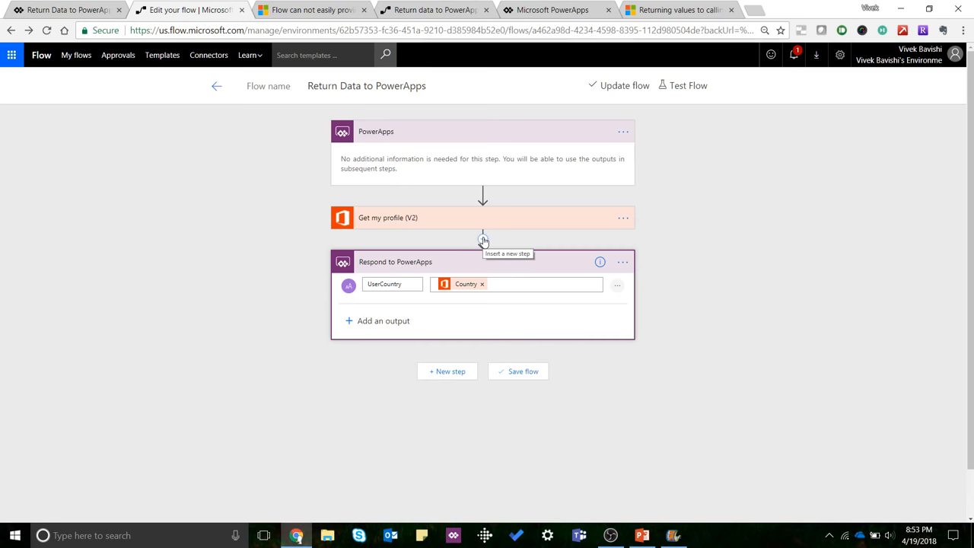
pyautogui.click(483, 241)
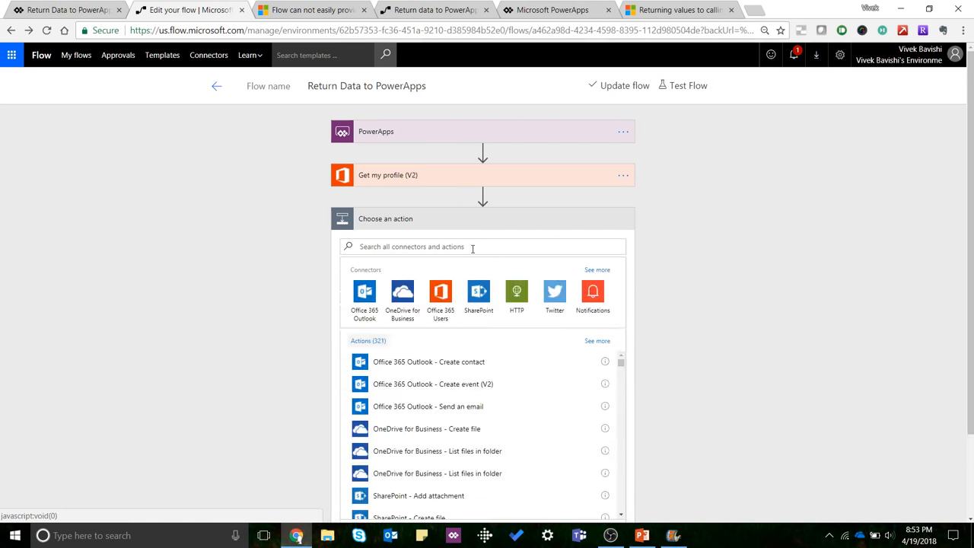
pyautogui.write('p')
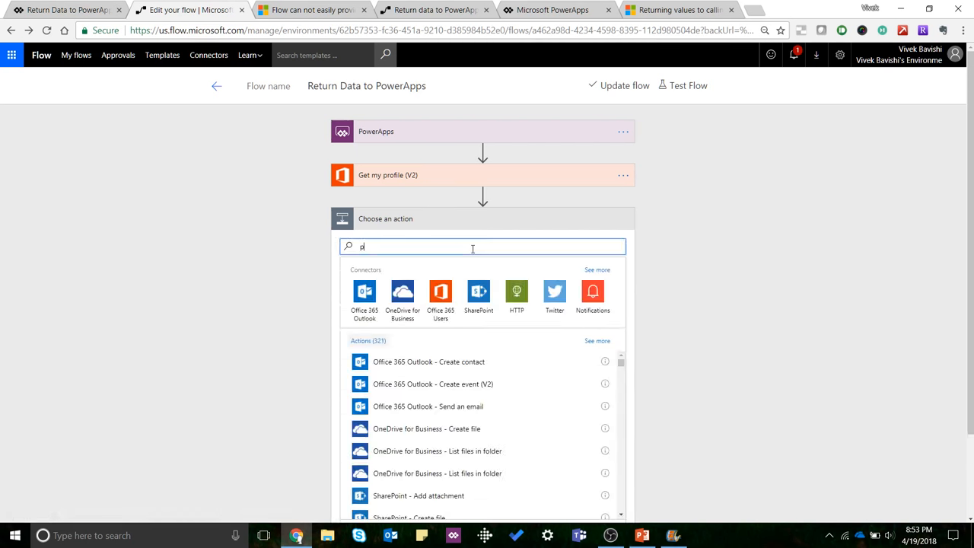
pyautogui.write('owera')
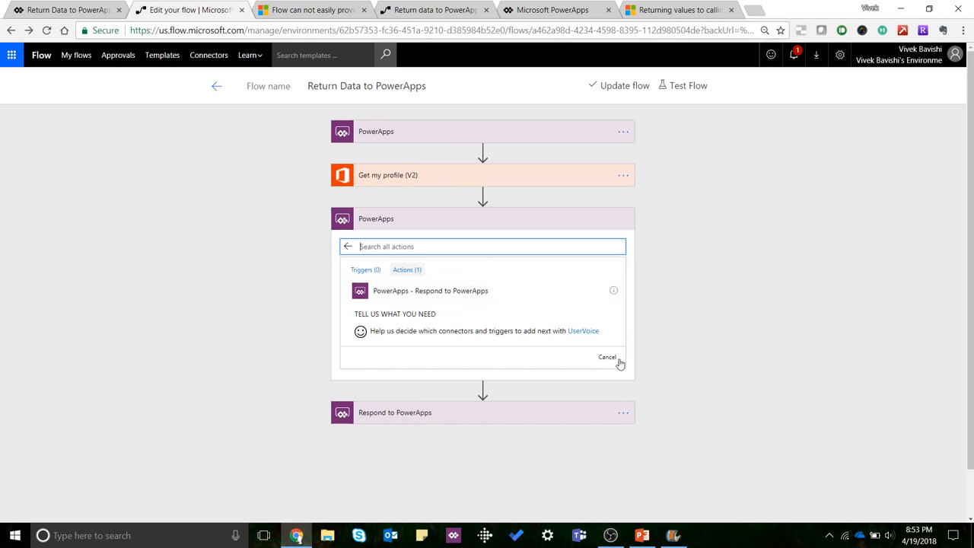
pyautogui.click(607, 356)
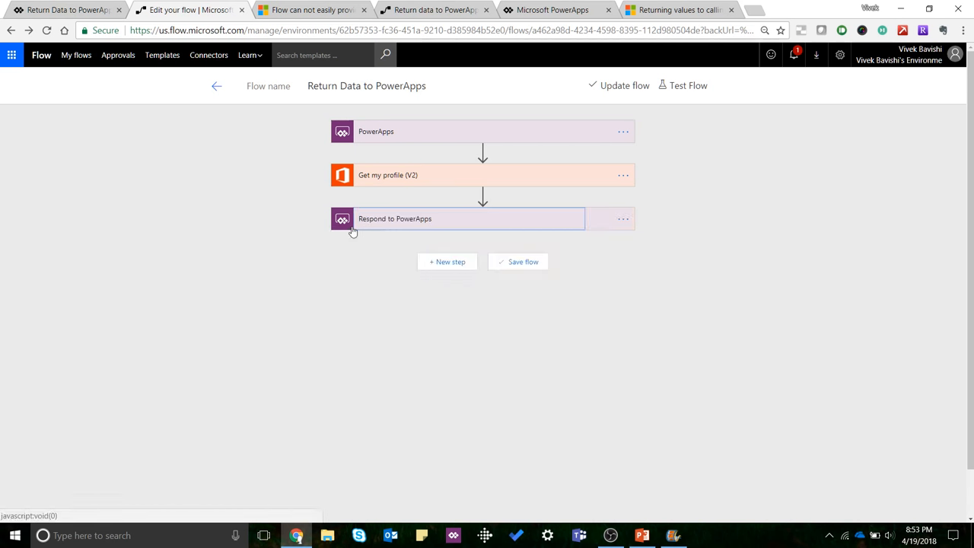
# Show the Text/File/Email output types and the profile's dynamic content for Respond to PowerApps
pyautogui.click(394, 219)
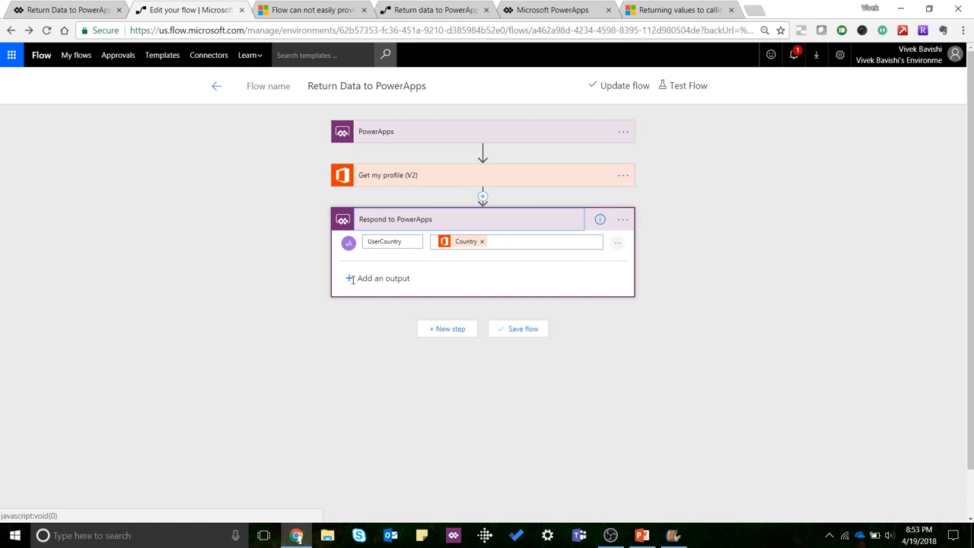
pyautogui.click(378, 277)
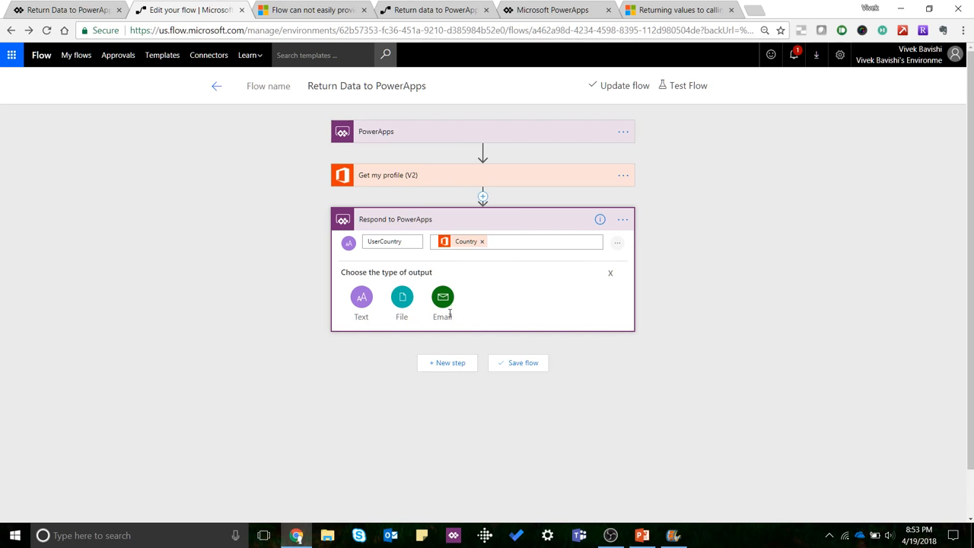
pyautogui.moveTo(408, 257)
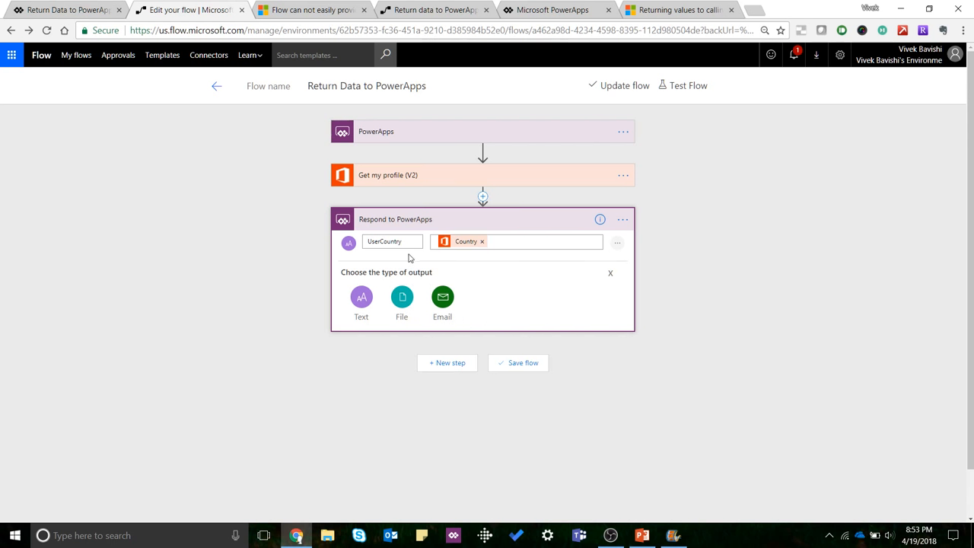
pyautogui.moveTo(408, 246)
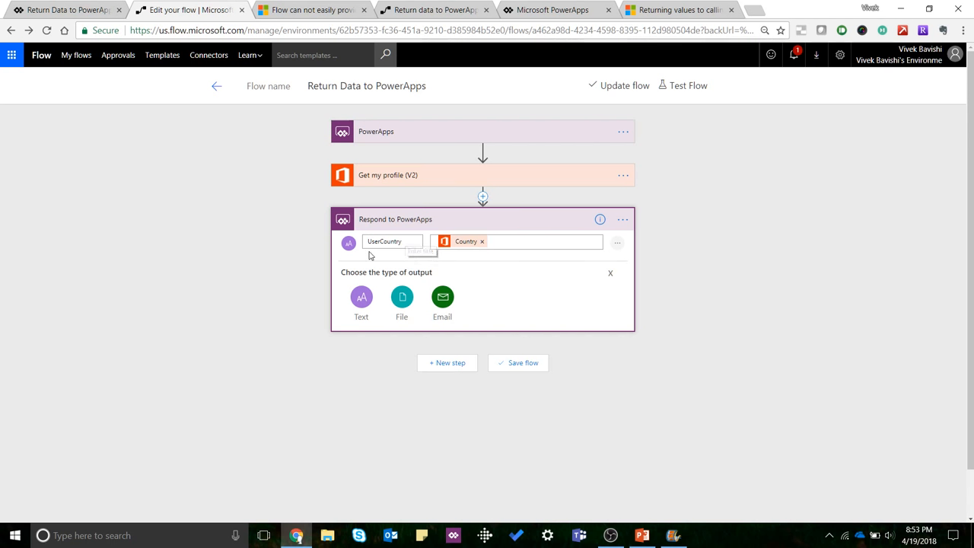
pyautogui.click(393, 241)
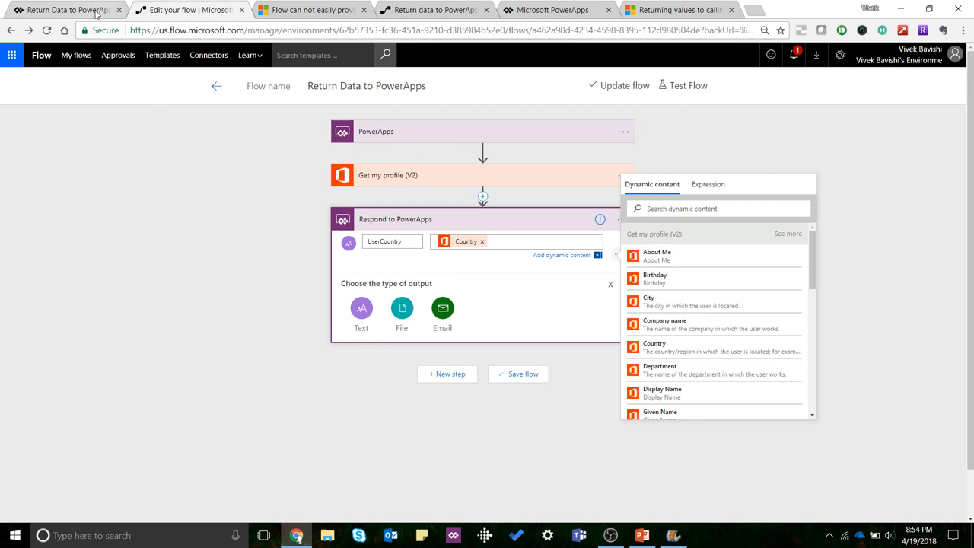
pyautogui.moveTo(63, 9)
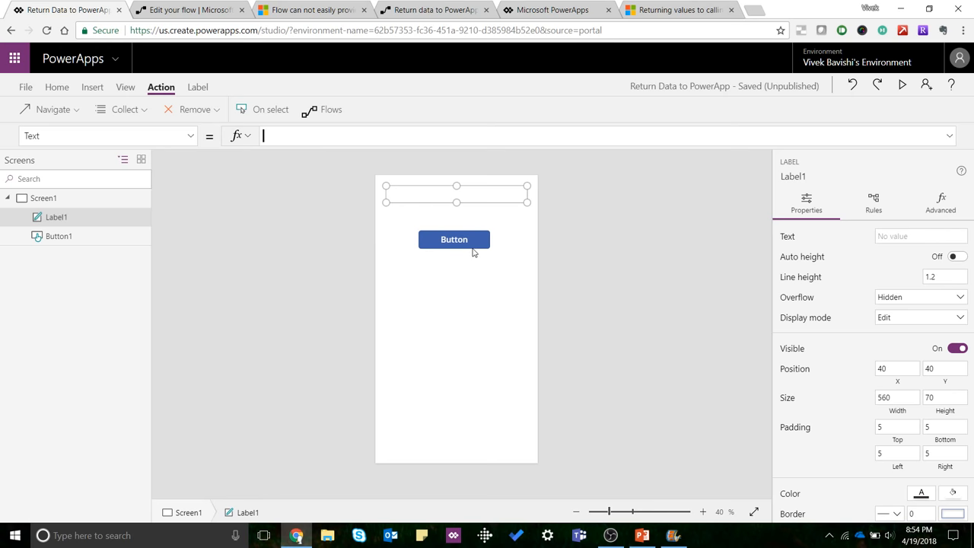
# Associate the GetDataFromPowerApps flow with Button1 so OnSelect starts ReturnDatatoPowerApps.Run()
pyautogui.click(454, 239)
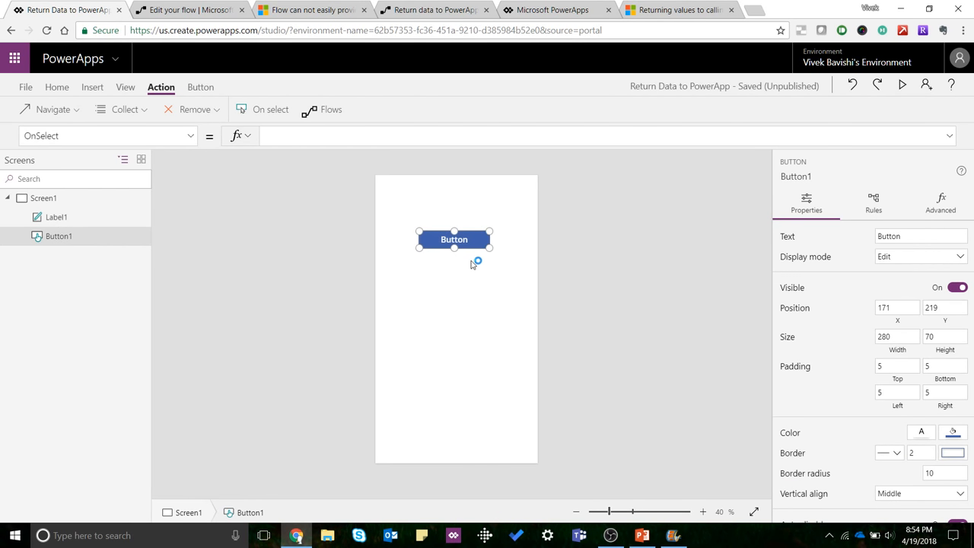
pyautogui.moveTo(271, 109)
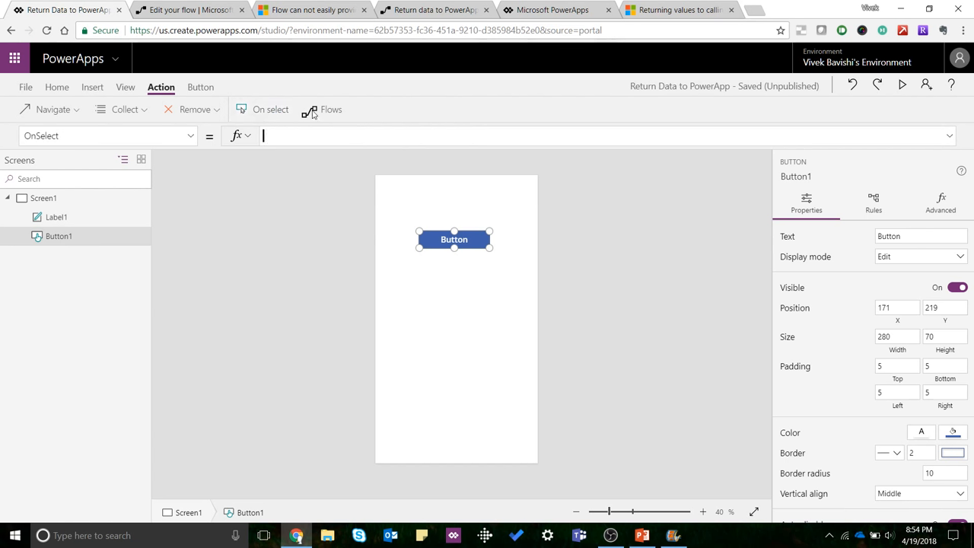
pyautogui.click(325, 109)
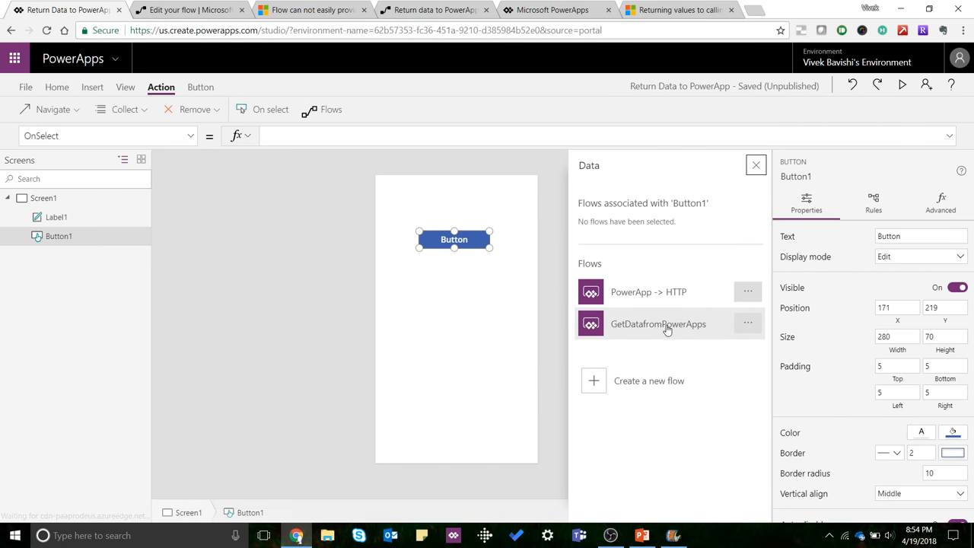
pyautogui.moveTo(679, 330)
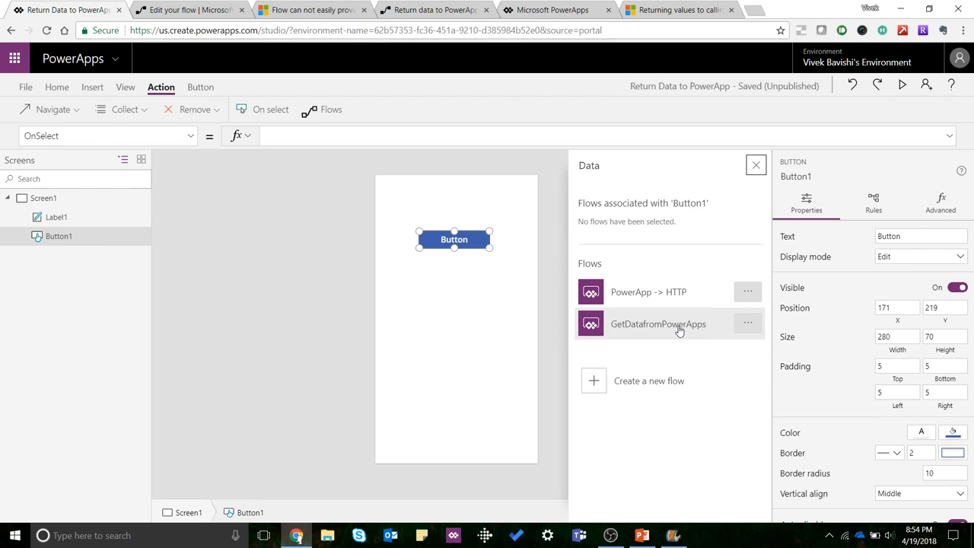
pyautogui.click(658, 323)
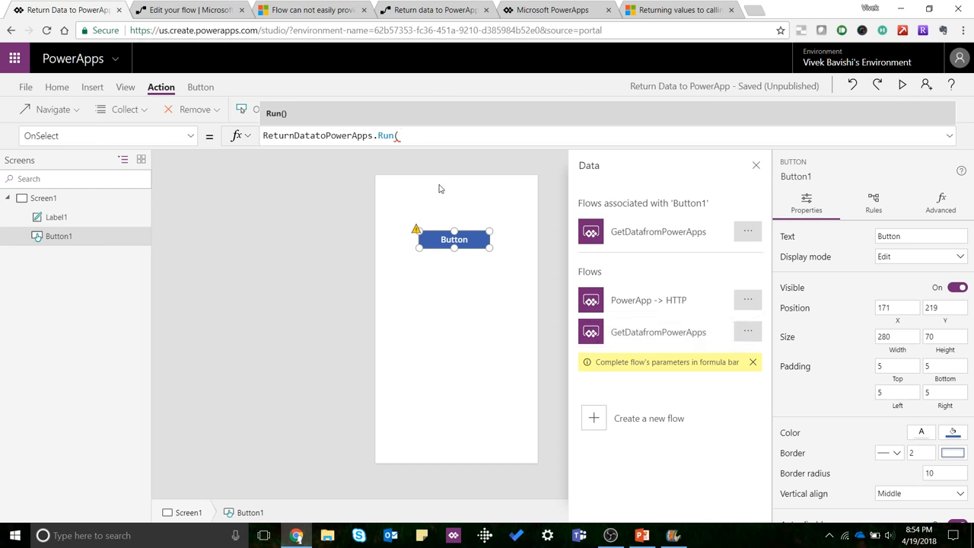
pyautogui.moveTo(296, 149)
pyautogui.write(')')
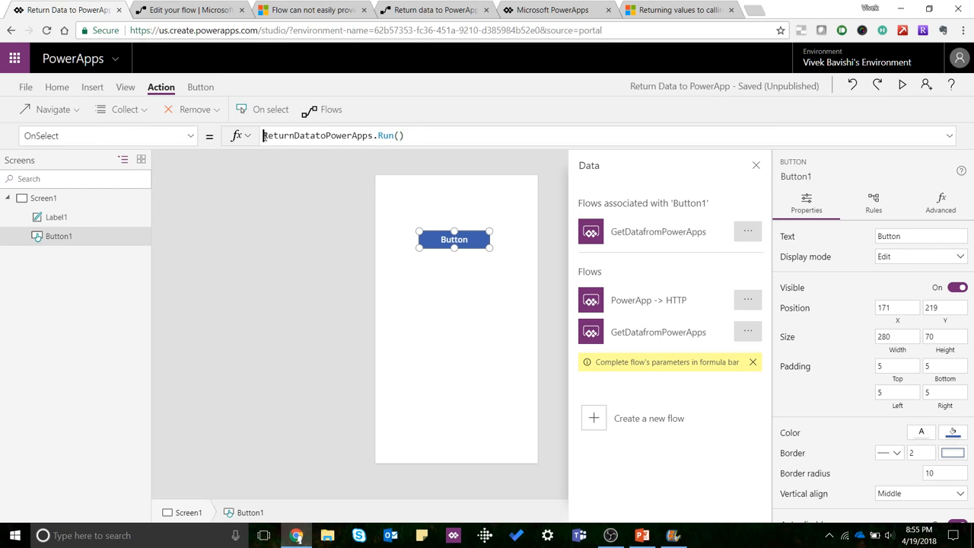
# Wrap OnSelect as Set(DatafromFlow, ReturnDatatoPowerApps.Run()) to store the flow result
pyautogui.write('Set(DatafromFlow,')
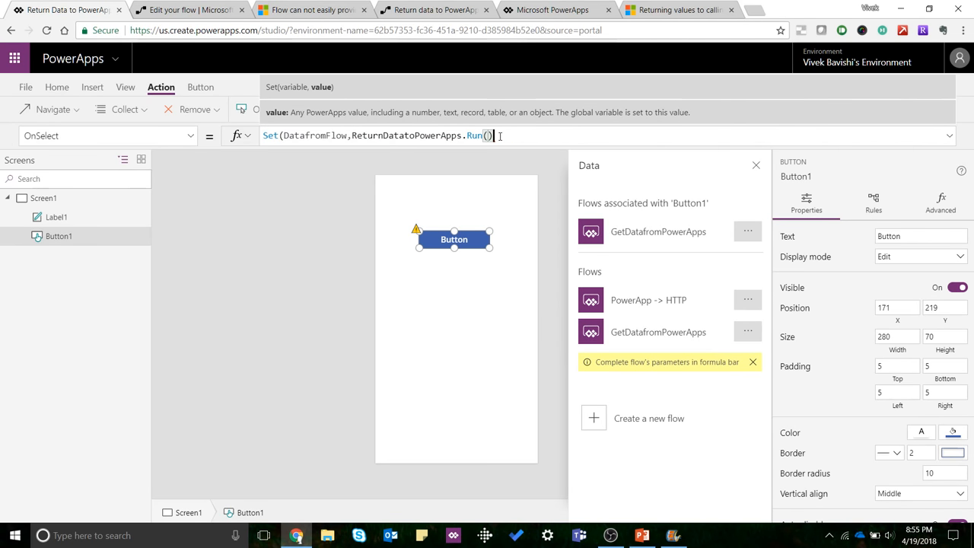
pyautogui.write(')')
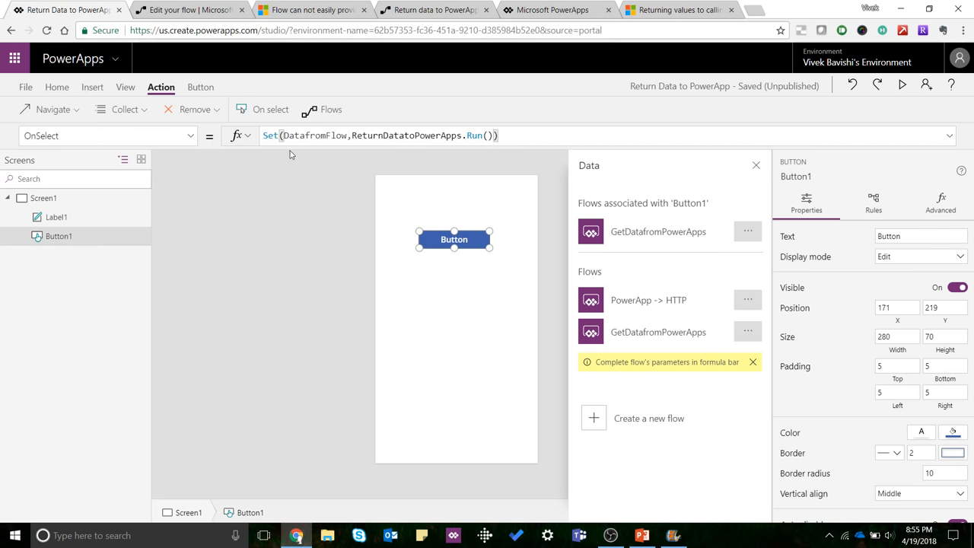
pyautogui.moveTo(79, 216)
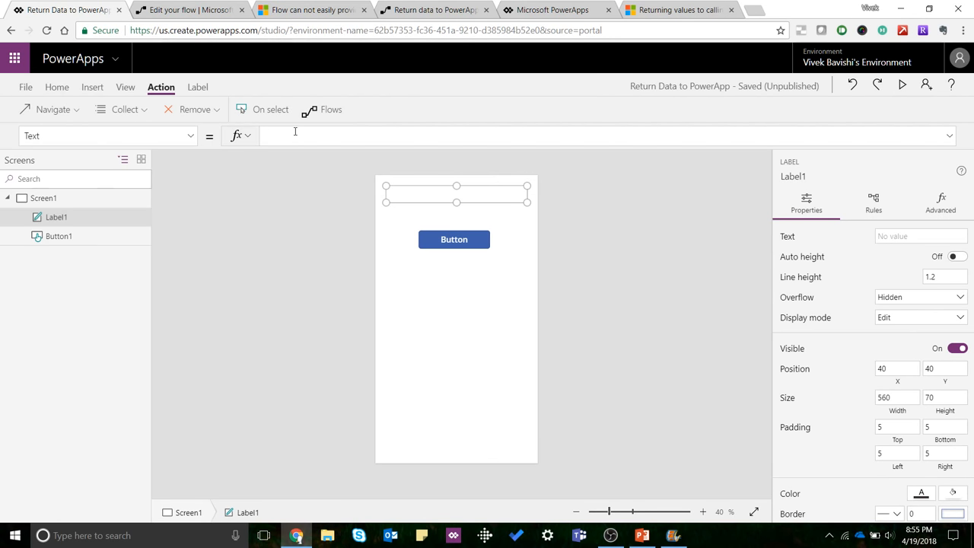
# Set Label1's Text property to DatafromFlow.usercountry
pyautogui.write('DAtaf')
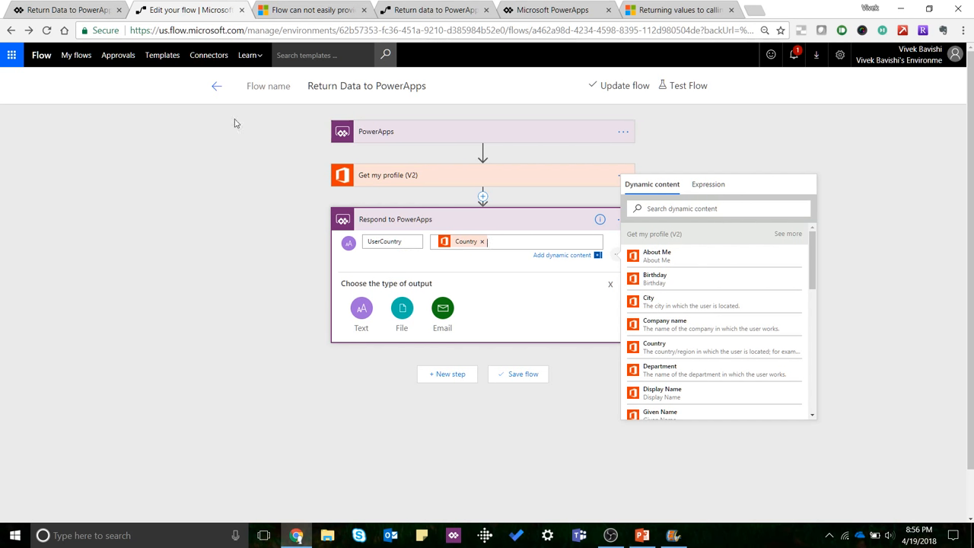
pyautogui.click(64, 9)
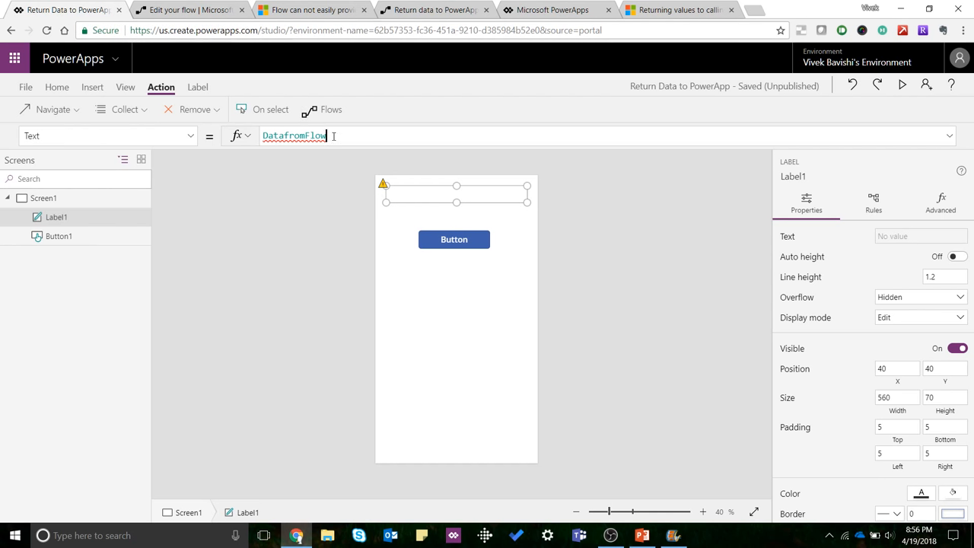
pyautogui.write('.')
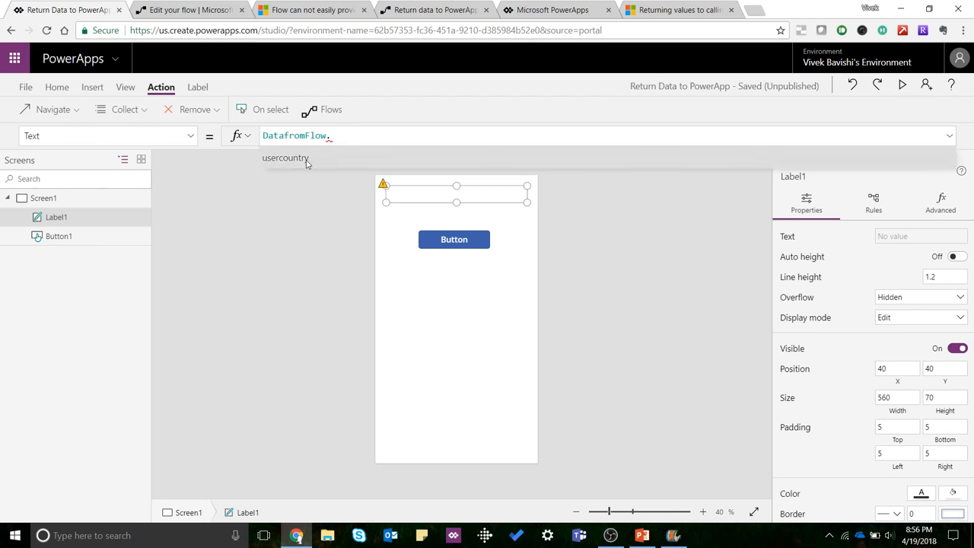
pyautogui.click(286, 157)
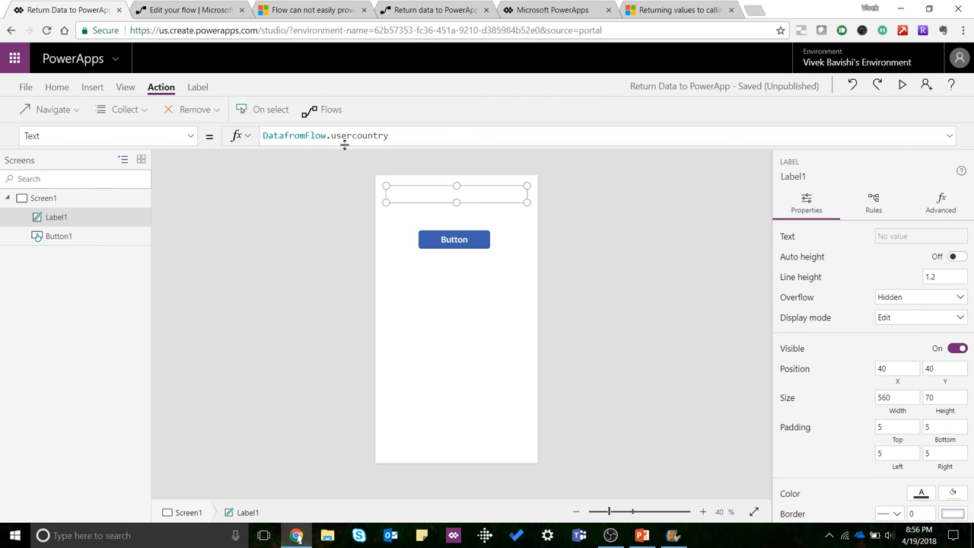
pyautogui.moveTo(316, 146)
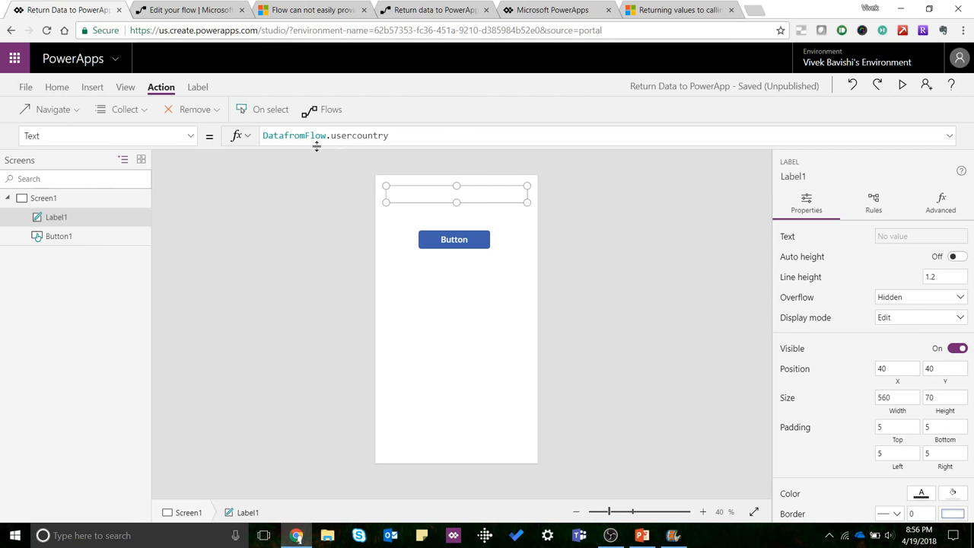
pyautogui.moveTo(390, 201)
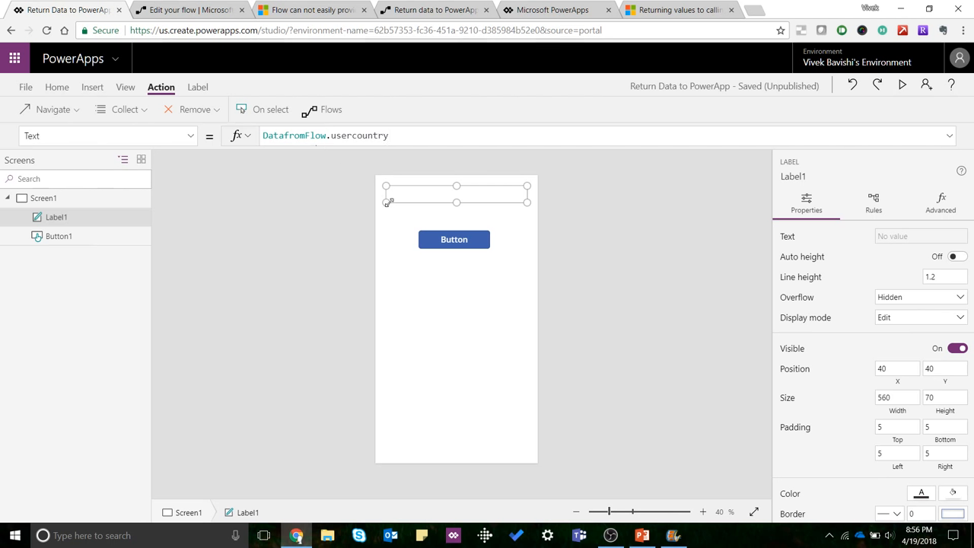
pyautogui.moveTo(596, 199)
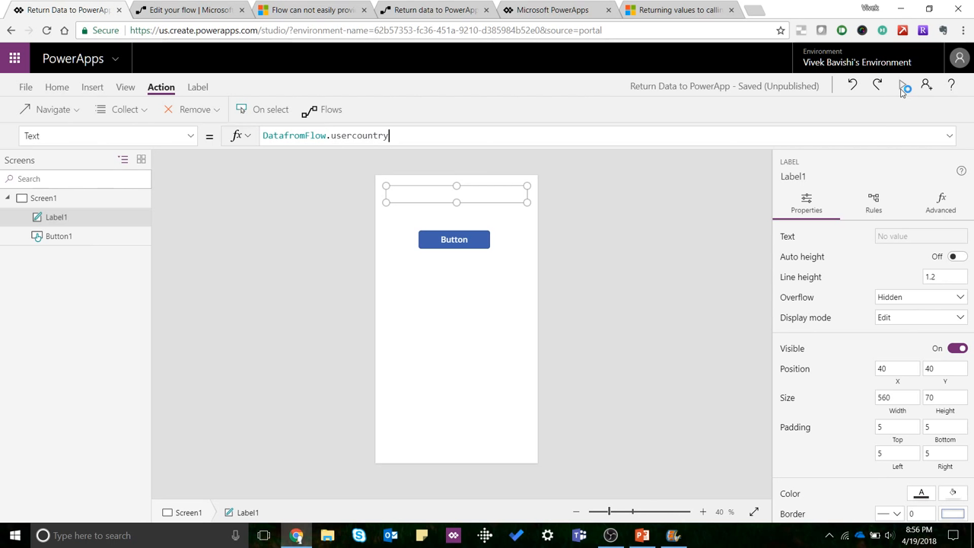
# Preview the app, run the flow from the button so the label shows United States, then resume editing
pyautogui.click(904, 85)
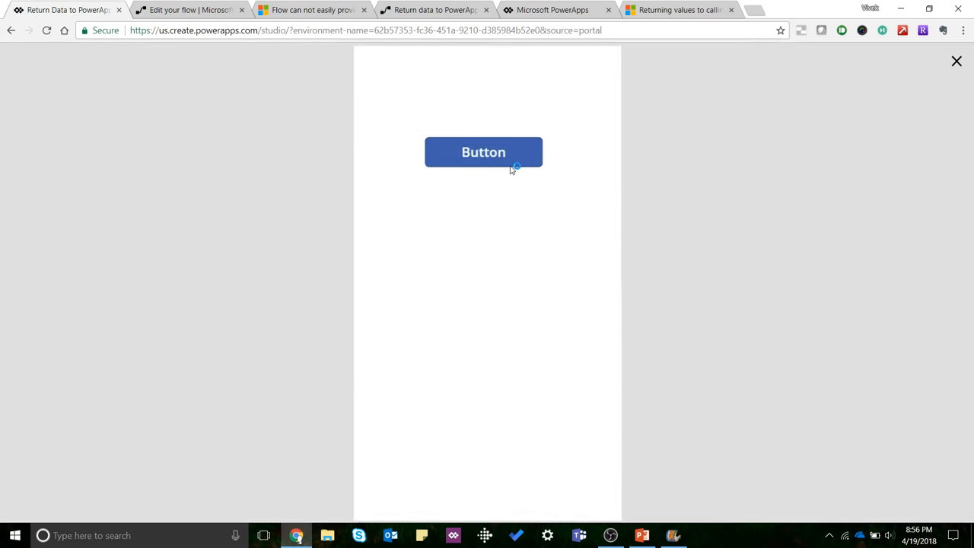
pyautogui.click(484, 152)
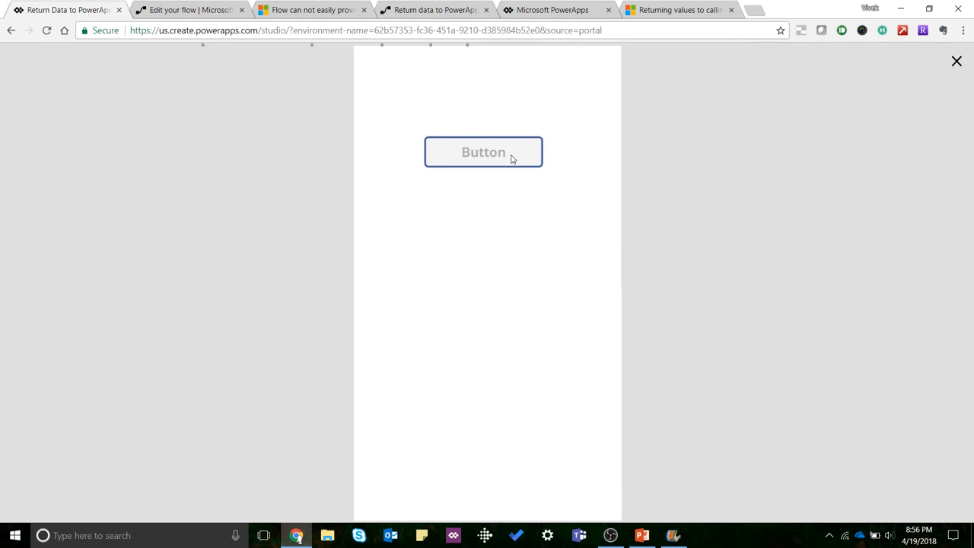
pyautogui.click(484, 152)
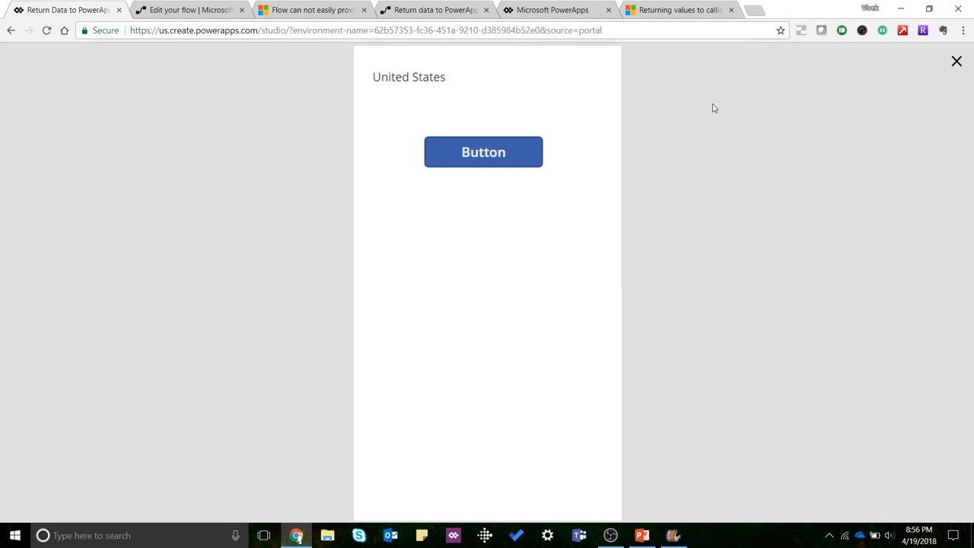
pyautogui.click(956, 61)
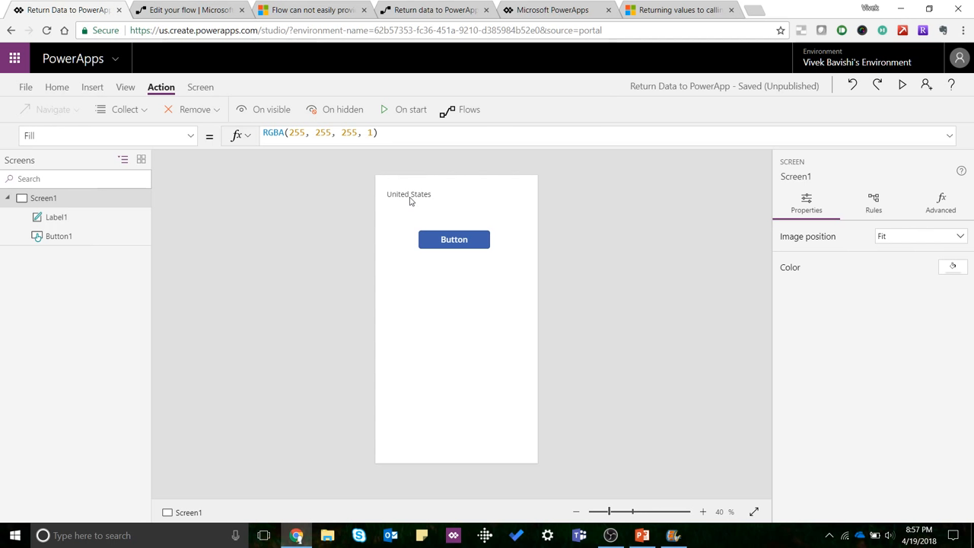
pyautogui.moveTo(398, 214)
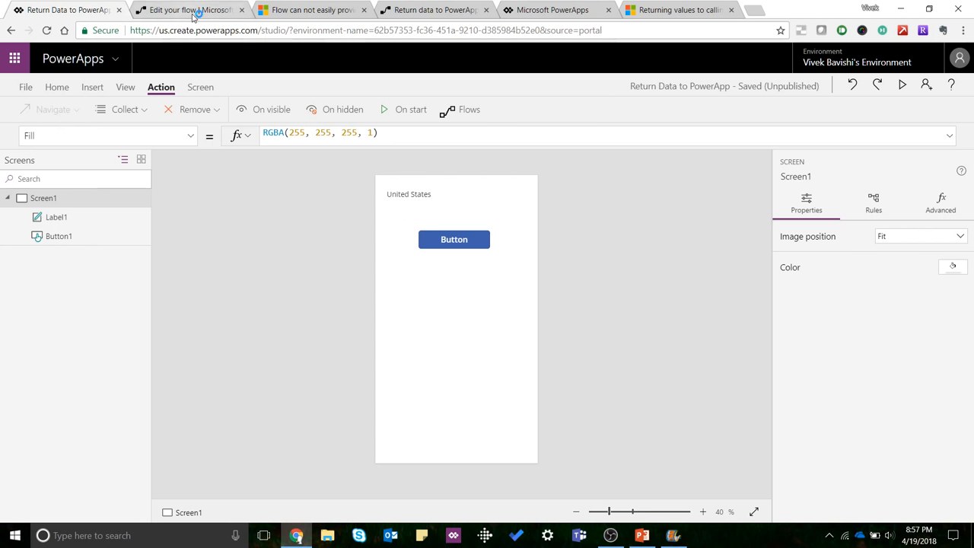
# Check the flow's Respond to PowerApps step showing UserCountry set to Country
pyautogui.click(188, 9)
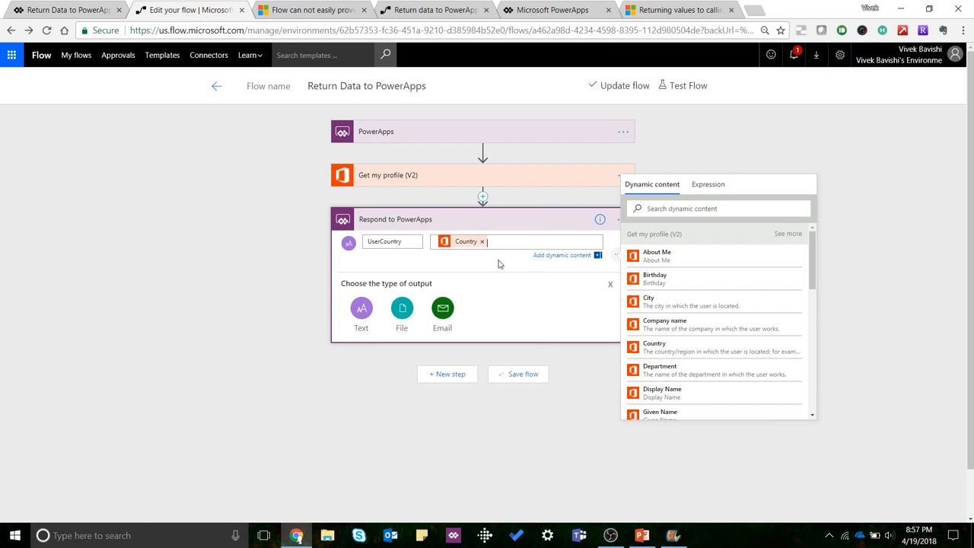
pyautogui.moveTo(466, 241)
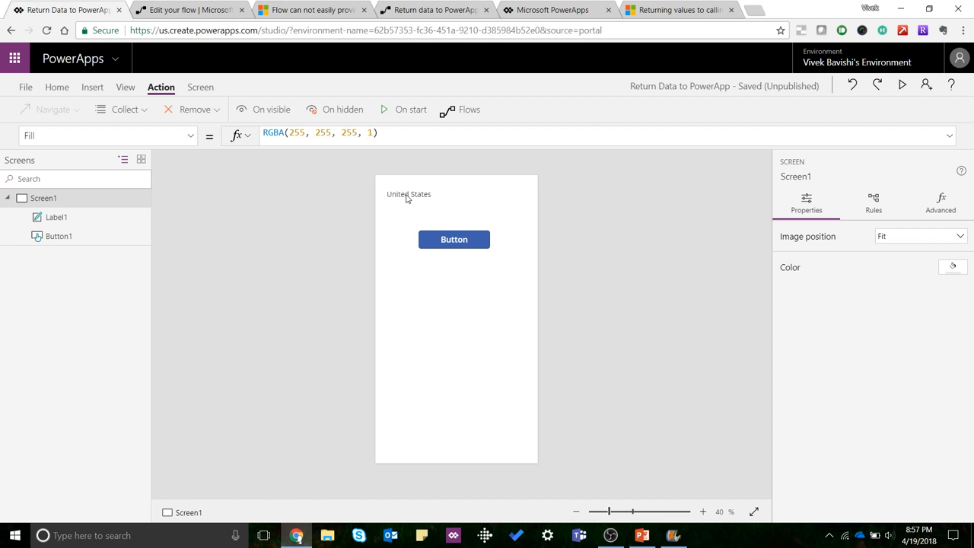
pyautogui.moveTo(426, 384)
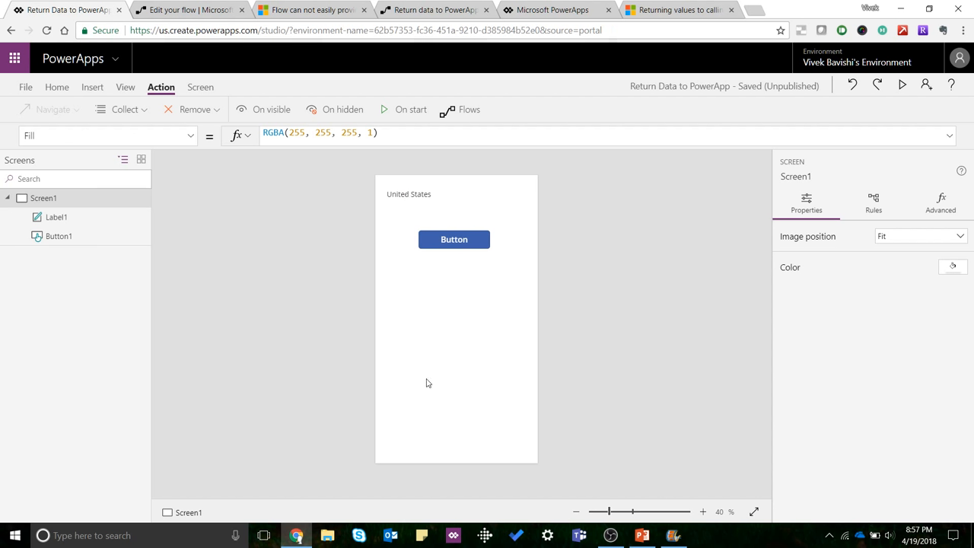
pyautogui.moveTo(405, 307)
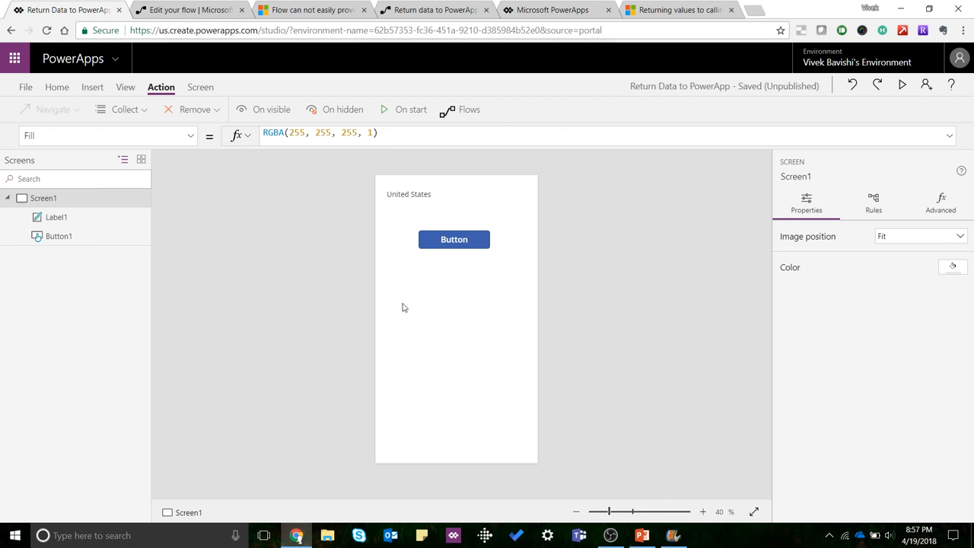
pyautogui.moveTo(403, 280)
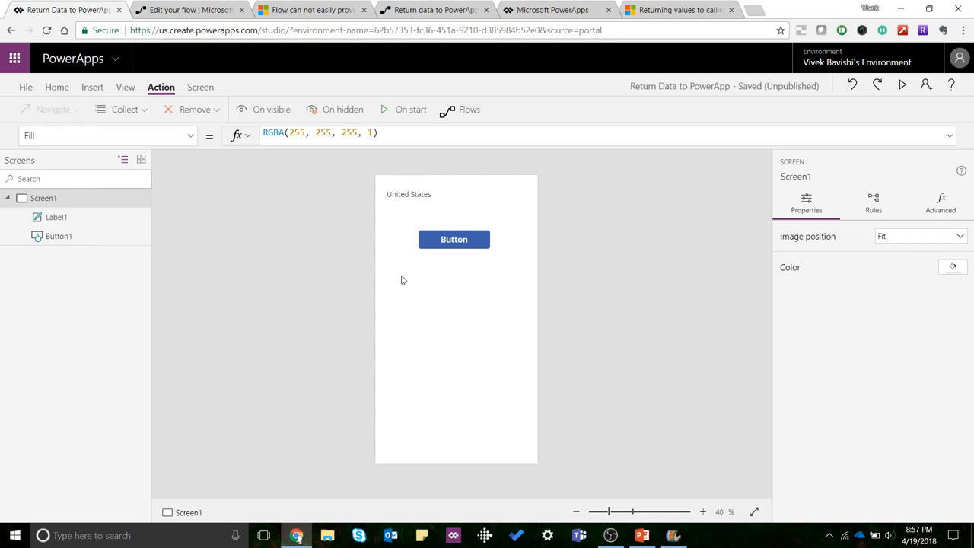
pyautogui.moveTo(405, 277)
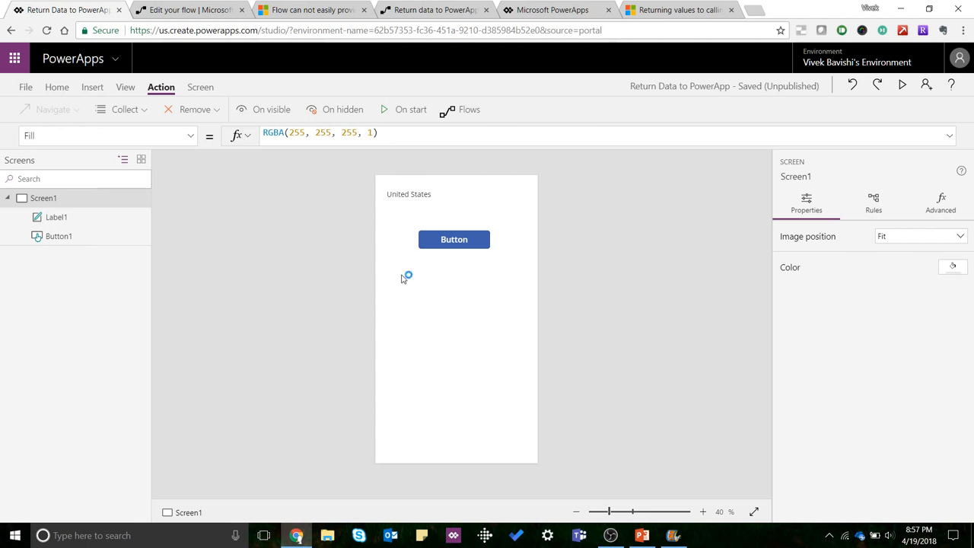
pyautogui.moveTo(403, 277)
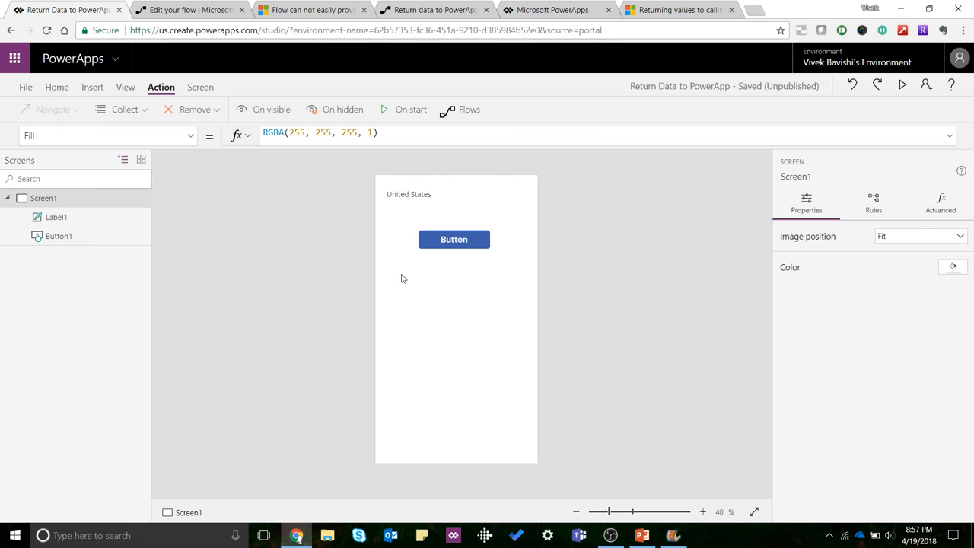
pyautogui.moveTo(457, 170)
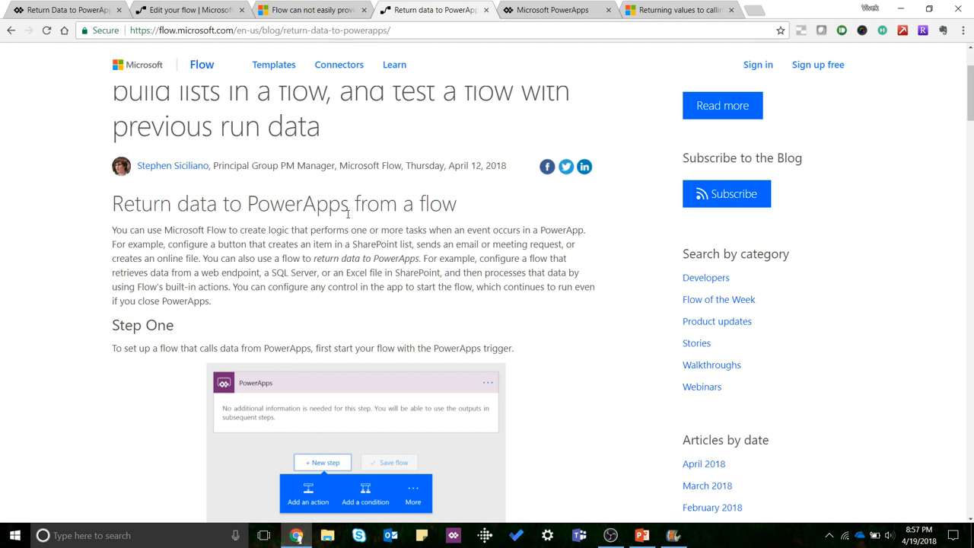
pyautogui.moveTo(378, 277)
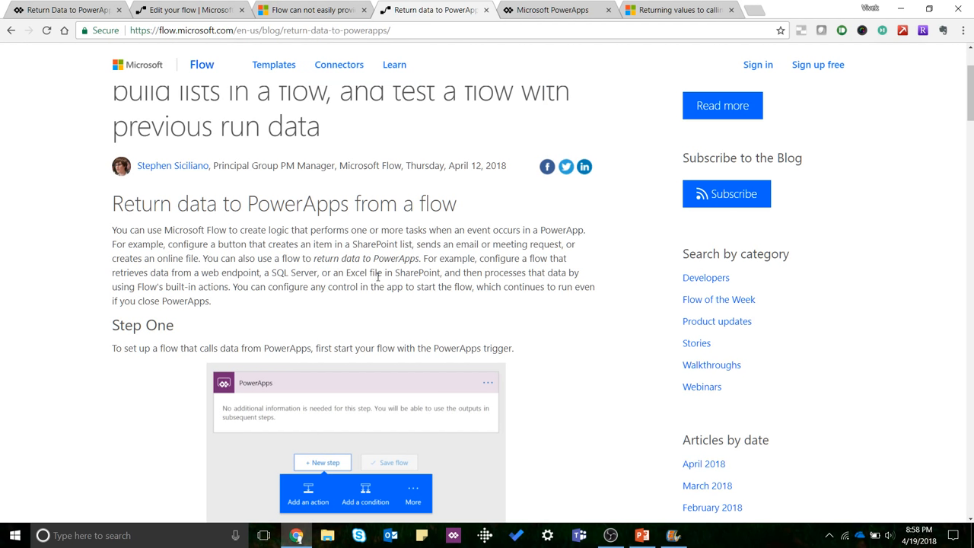
# Read through the blog post's Step Two and Step Three, then return to the app editor
pyautogui.scroll(-3)
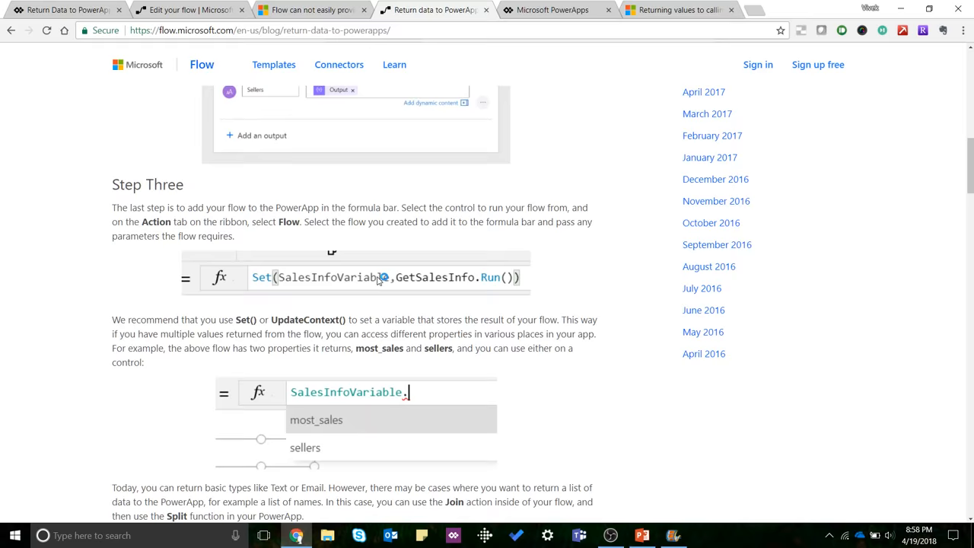
pyautogui.scroll(-3)
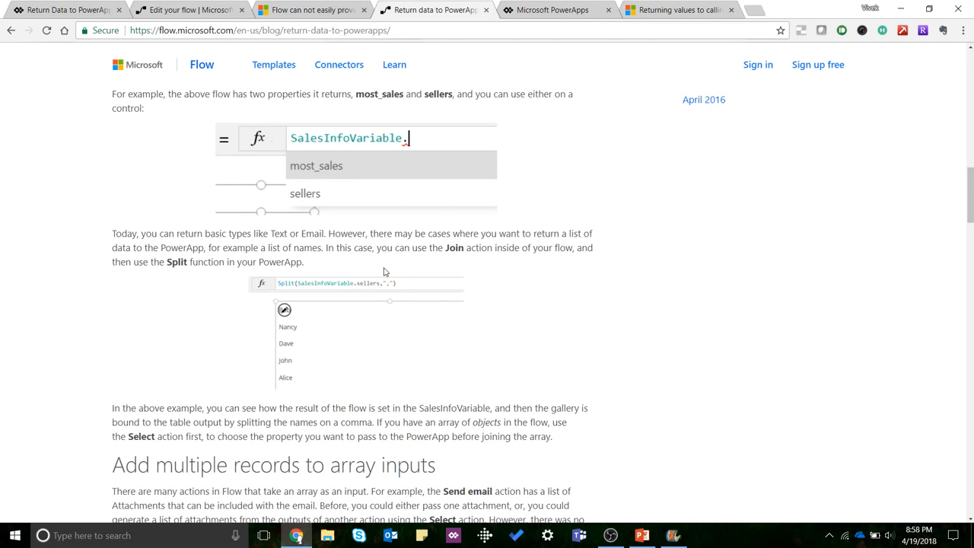
pyautogui.moveTo(399, 263)
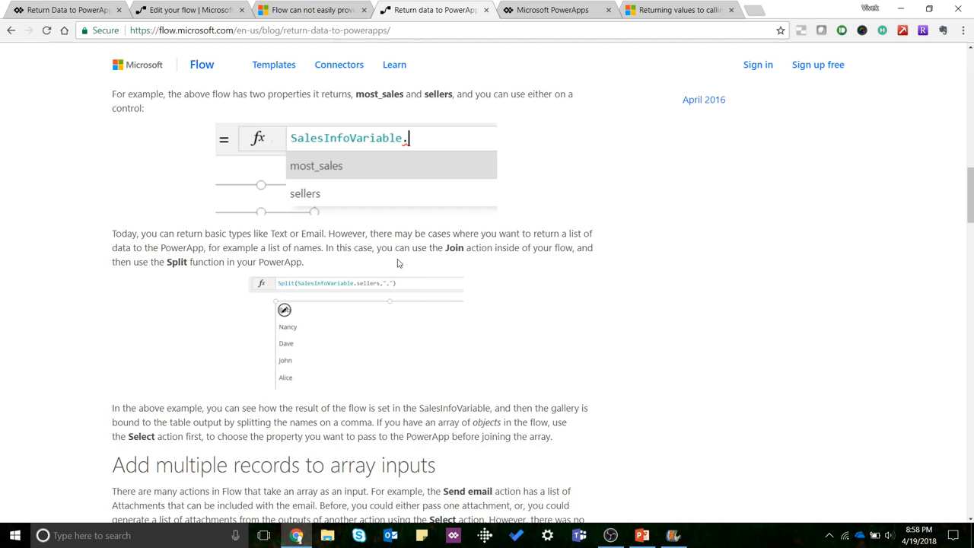
pyautogui.moveTo(384, 262)
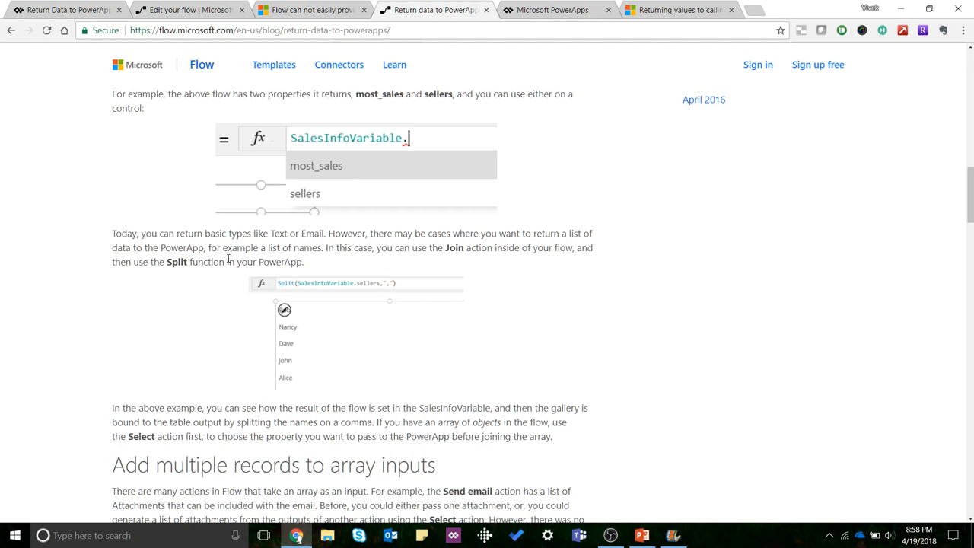
pyautogui.scroll(-3)
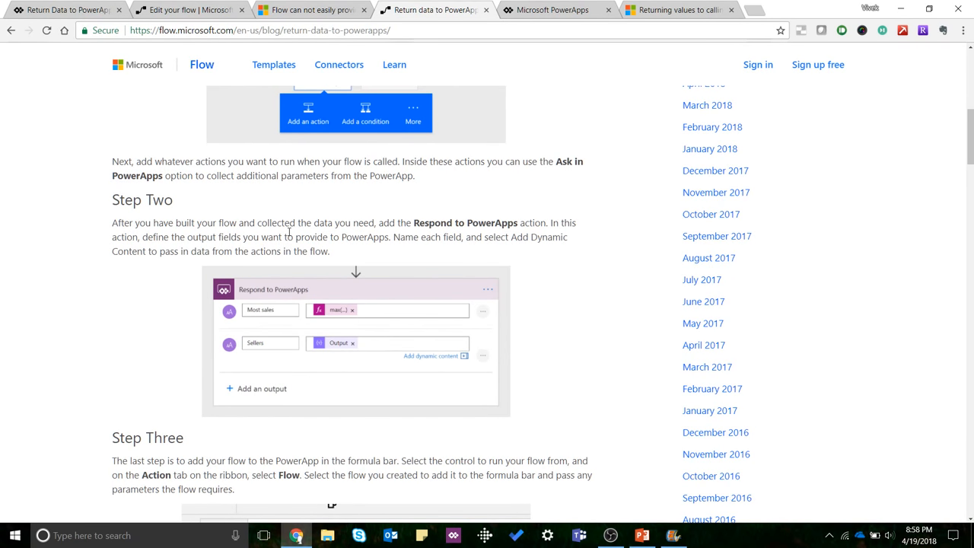
pyautogui.moveTo(288, 232)
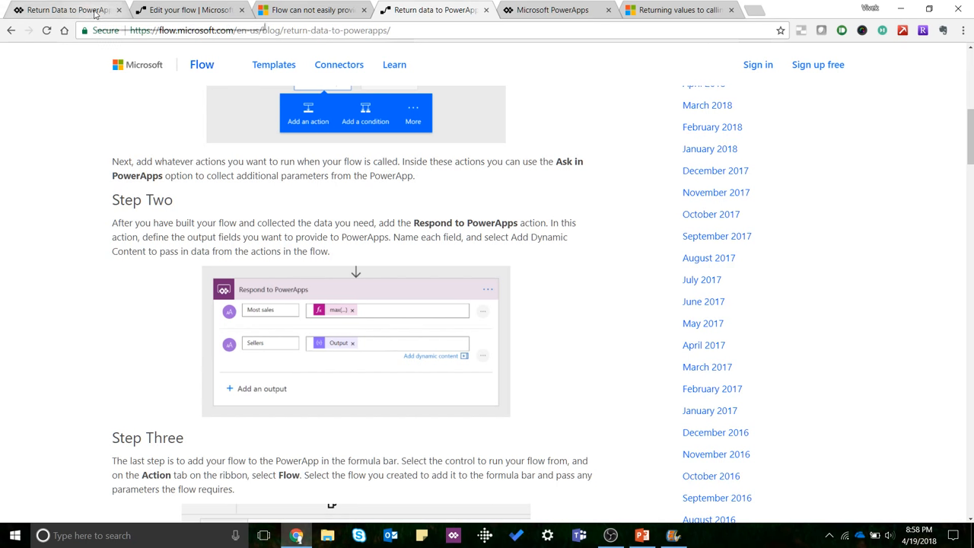
pyautogui.click(61, 9)
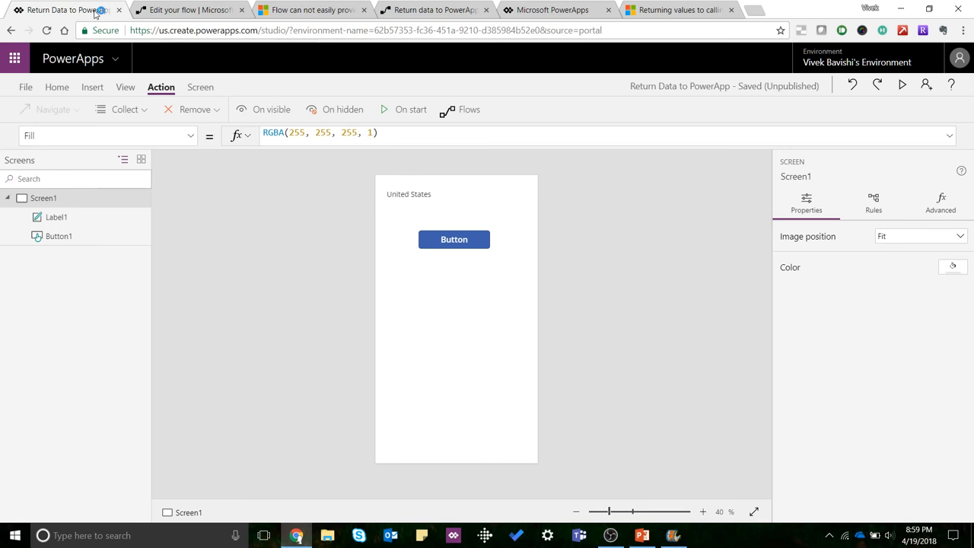
pyautogui.moveTo(191, 10)
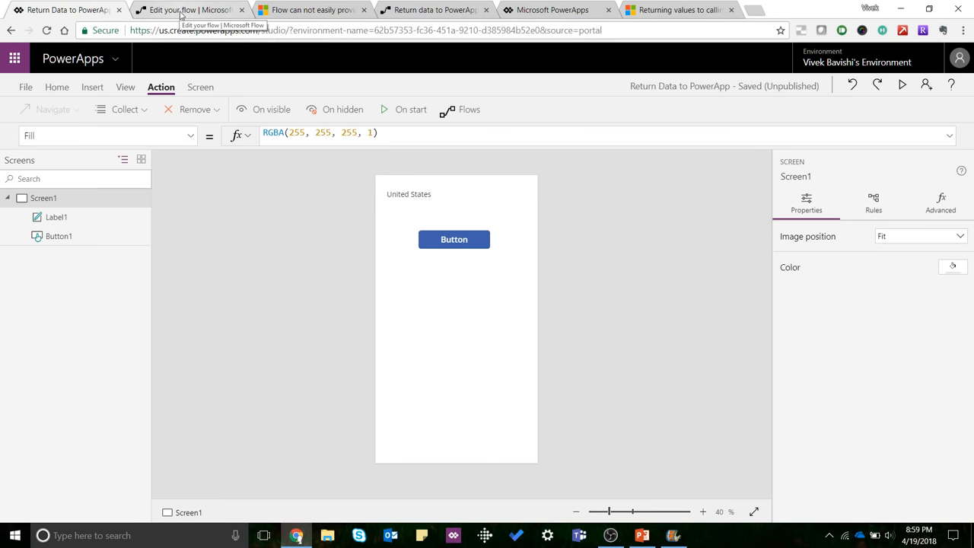